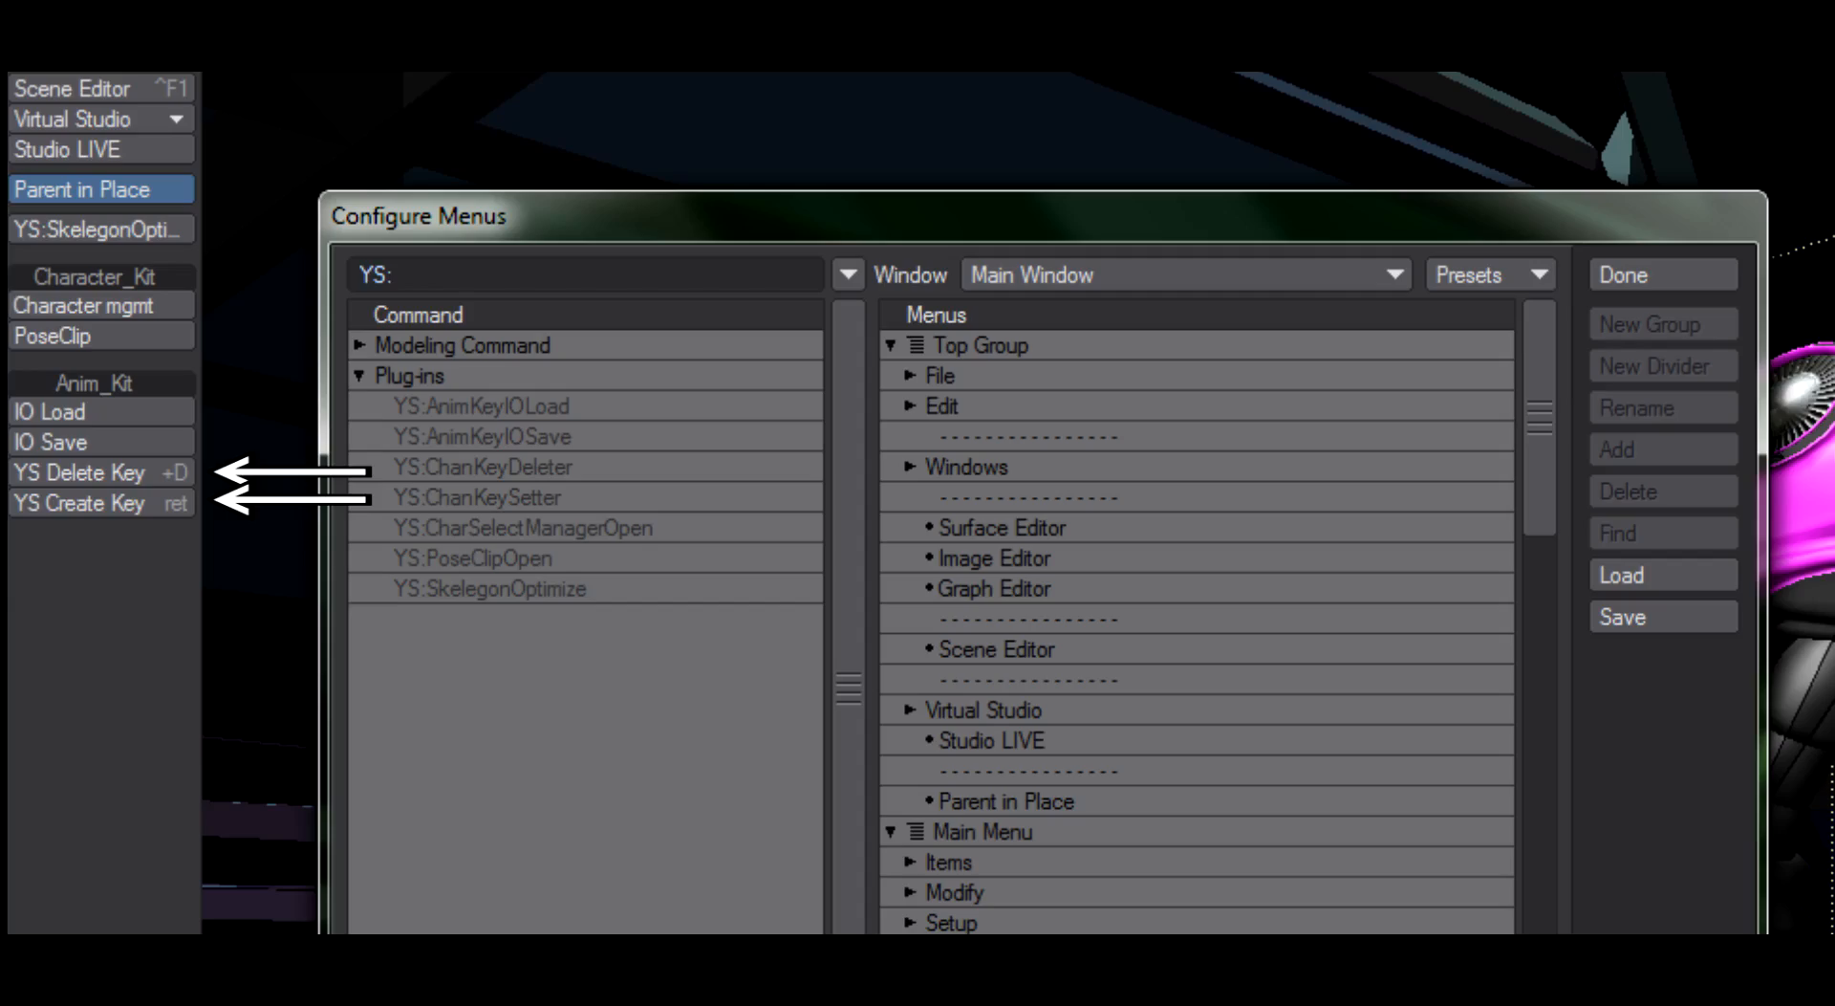
Confirm the Configure Menus dialog with YS:ChanKeyDeleter and YS:ChanKeySetter added to Anim_Kit.
click(1620, 273)
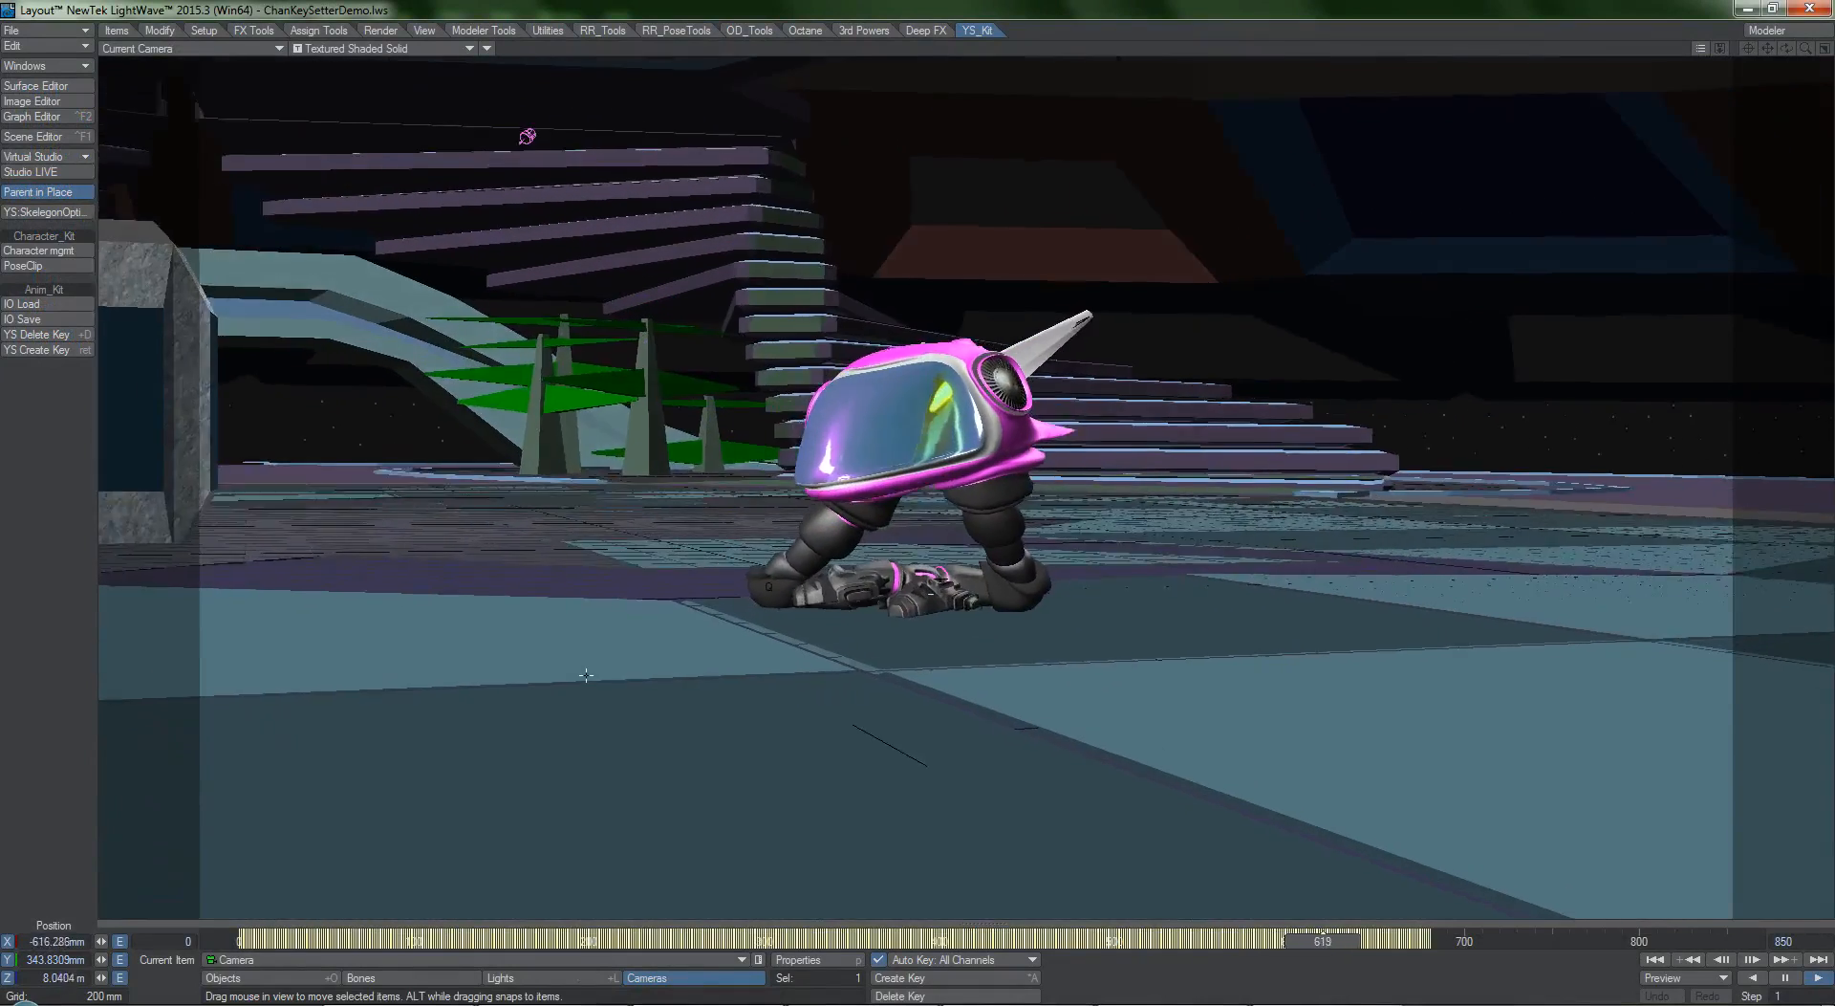
Launch YS Create Key and keep the key scope at All Item for frame 628.
click(34, 348)
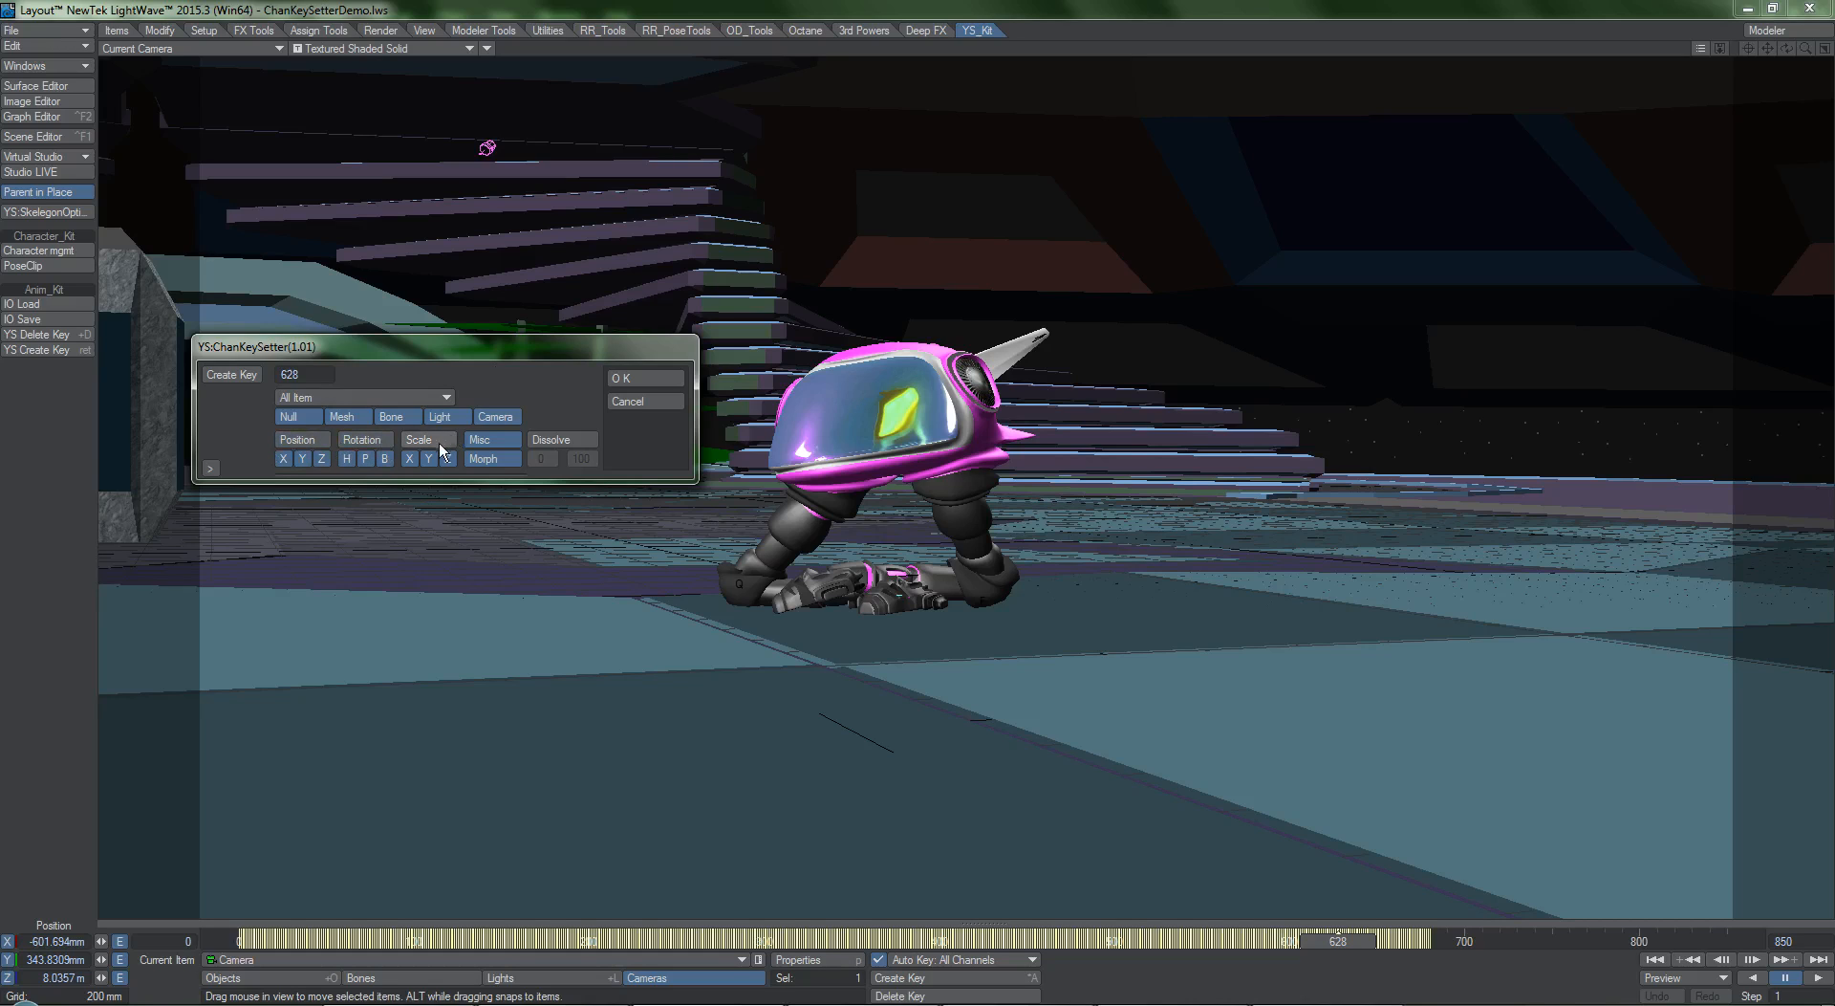
click(300, 440)
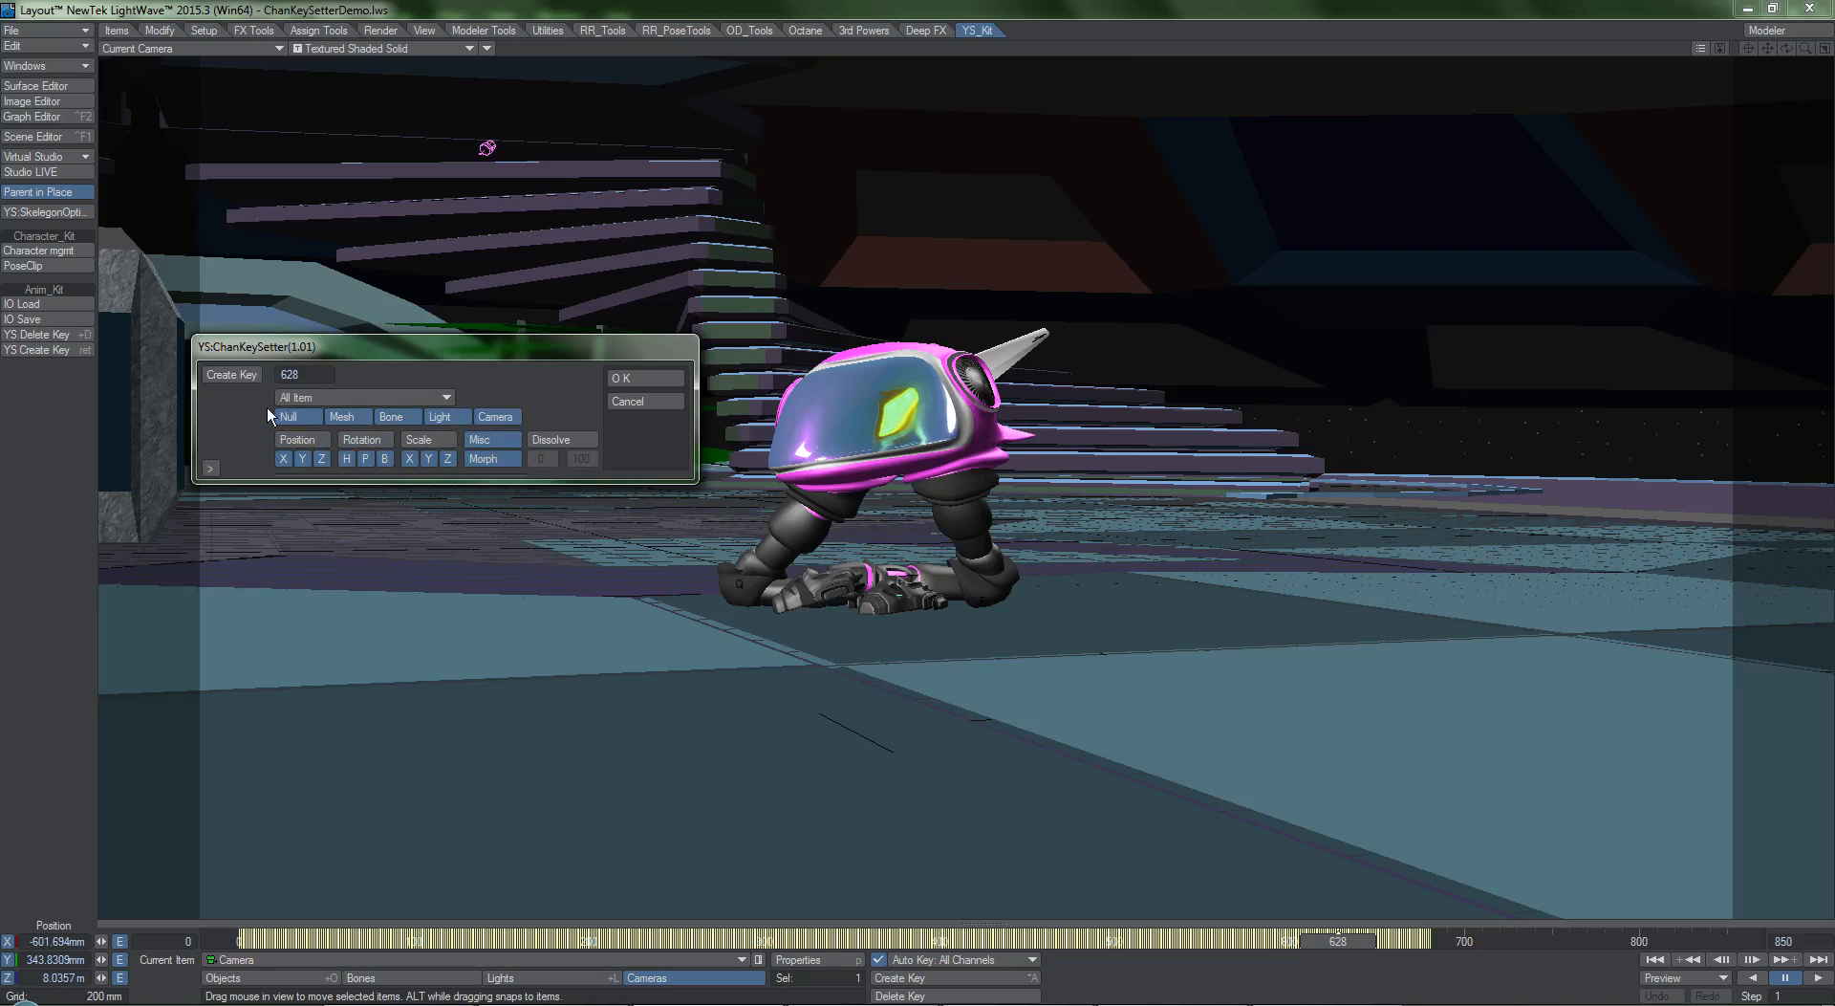
click(364, 395)
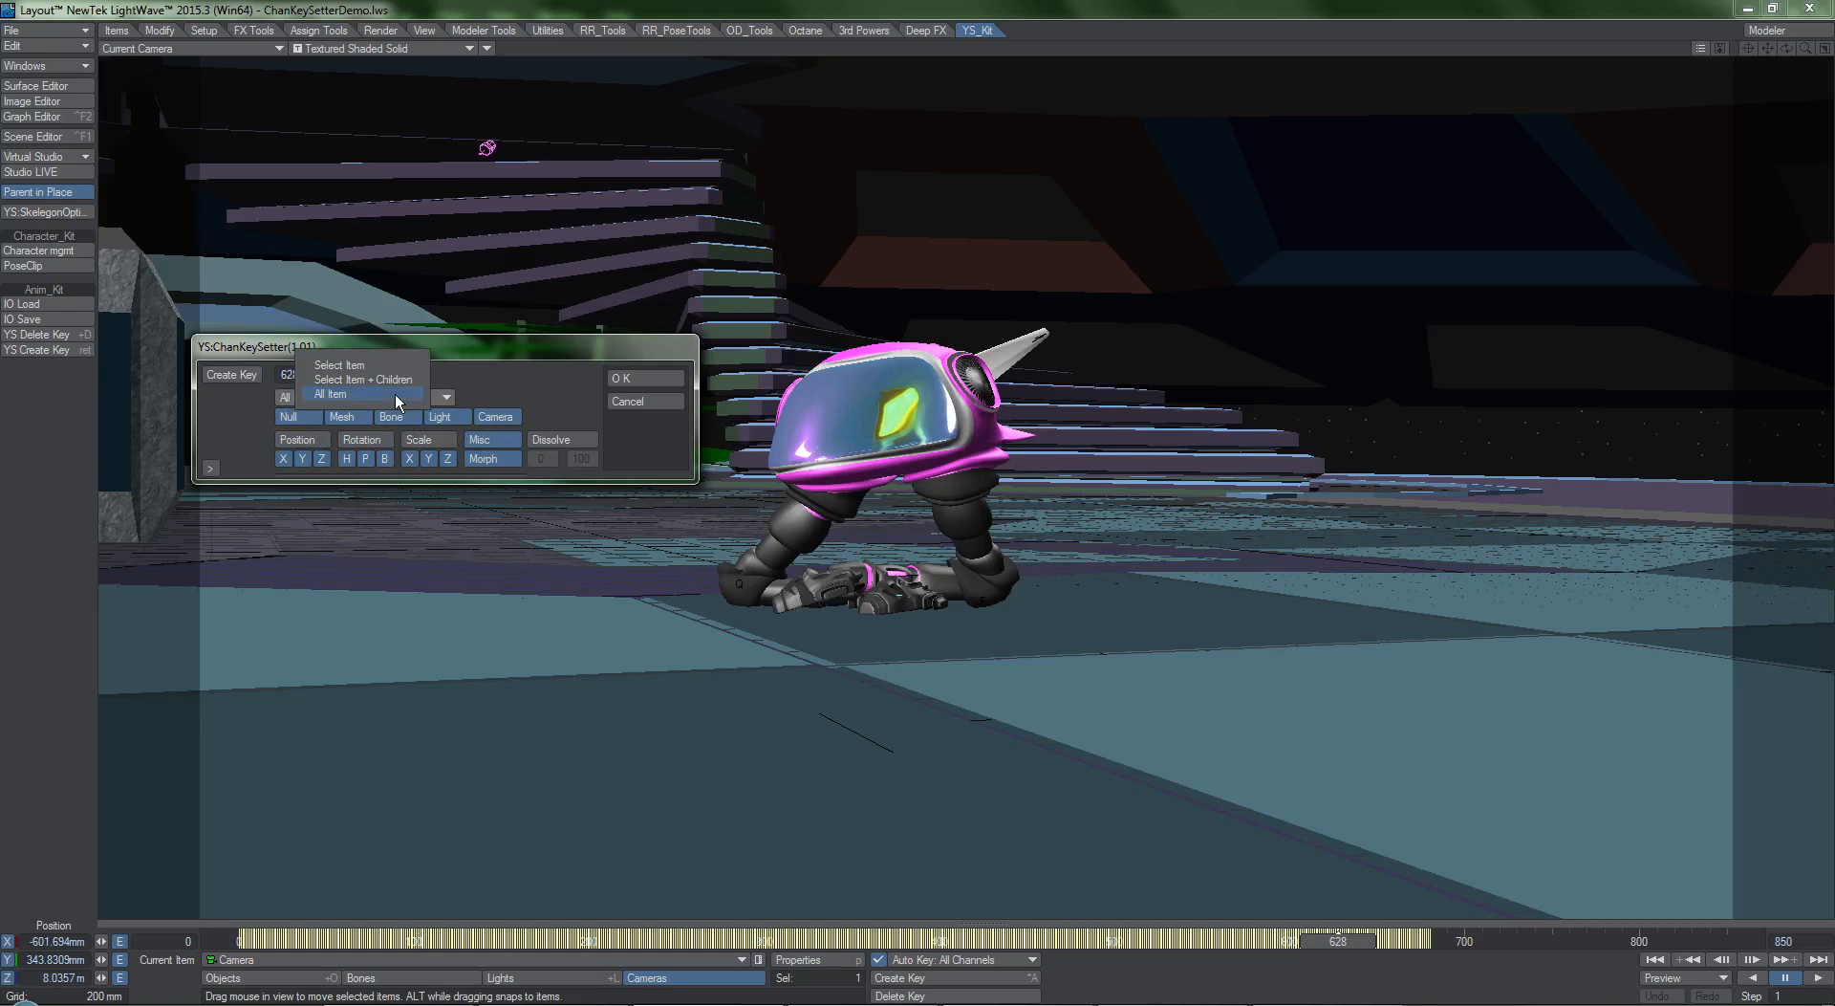
click(331, 394)
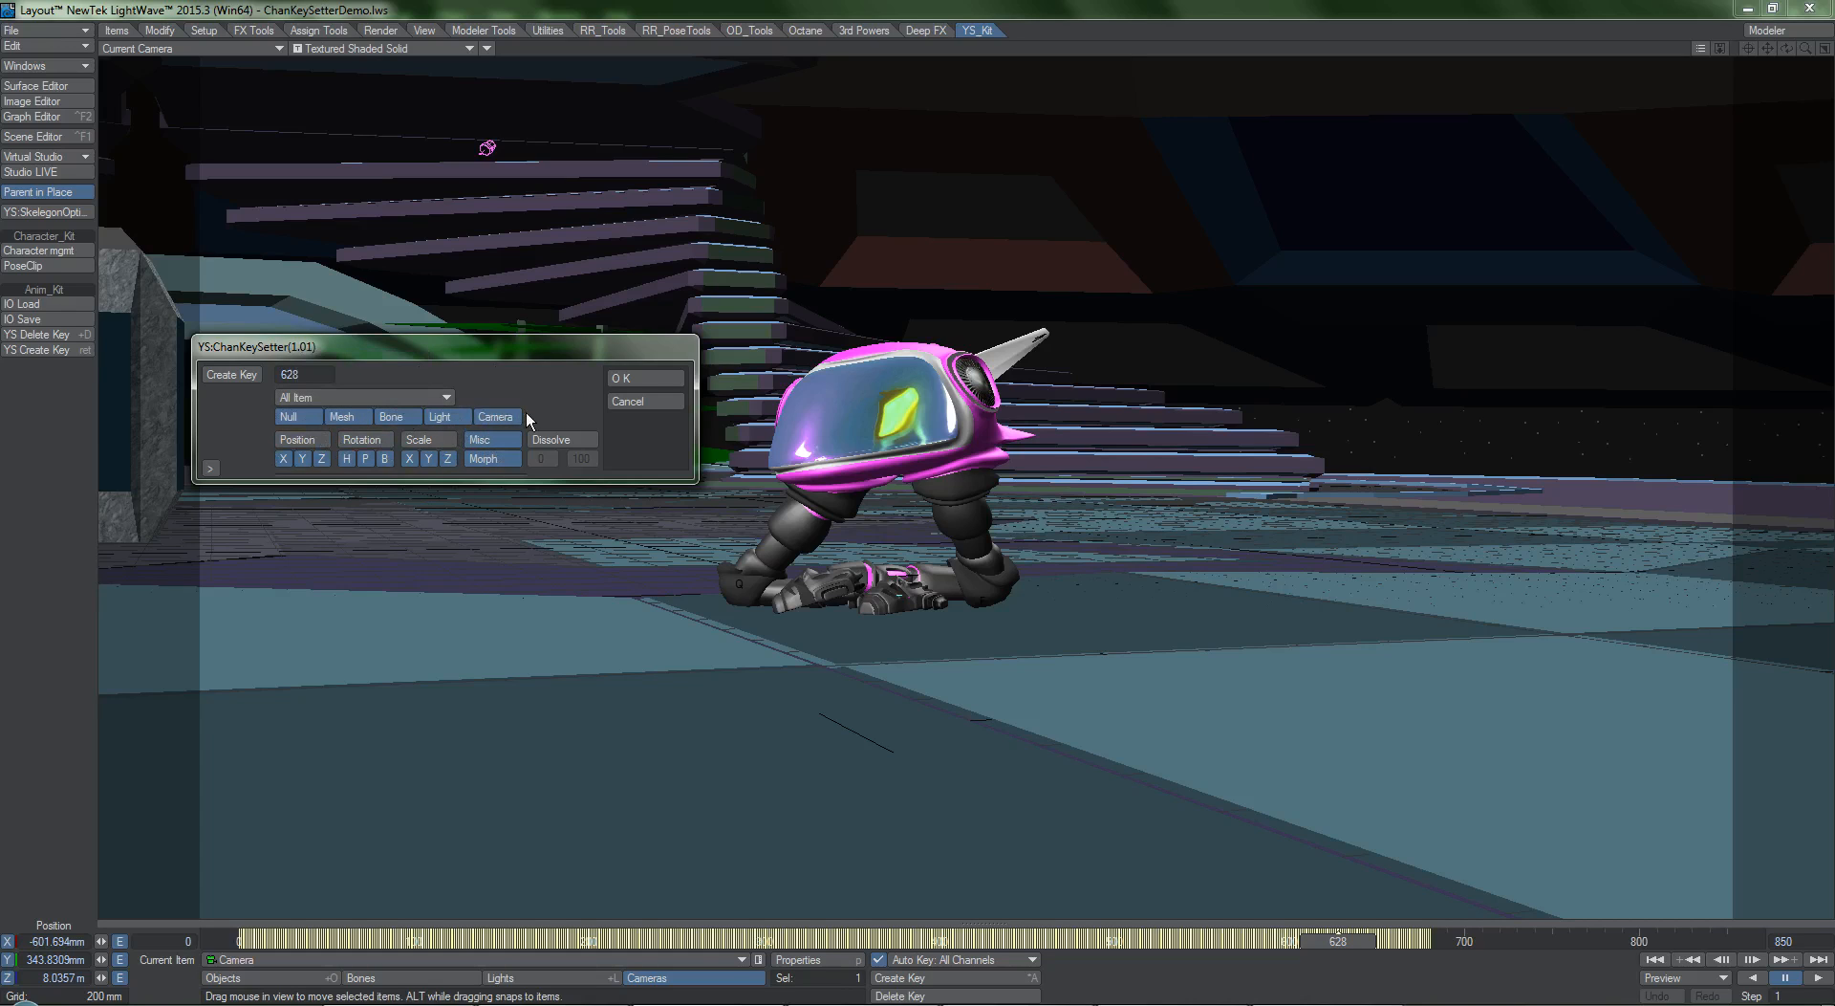
Expand the key shape options, leave Key Shape off, create the frame-587 key, and relaunch the dialog.
click(210, 468)
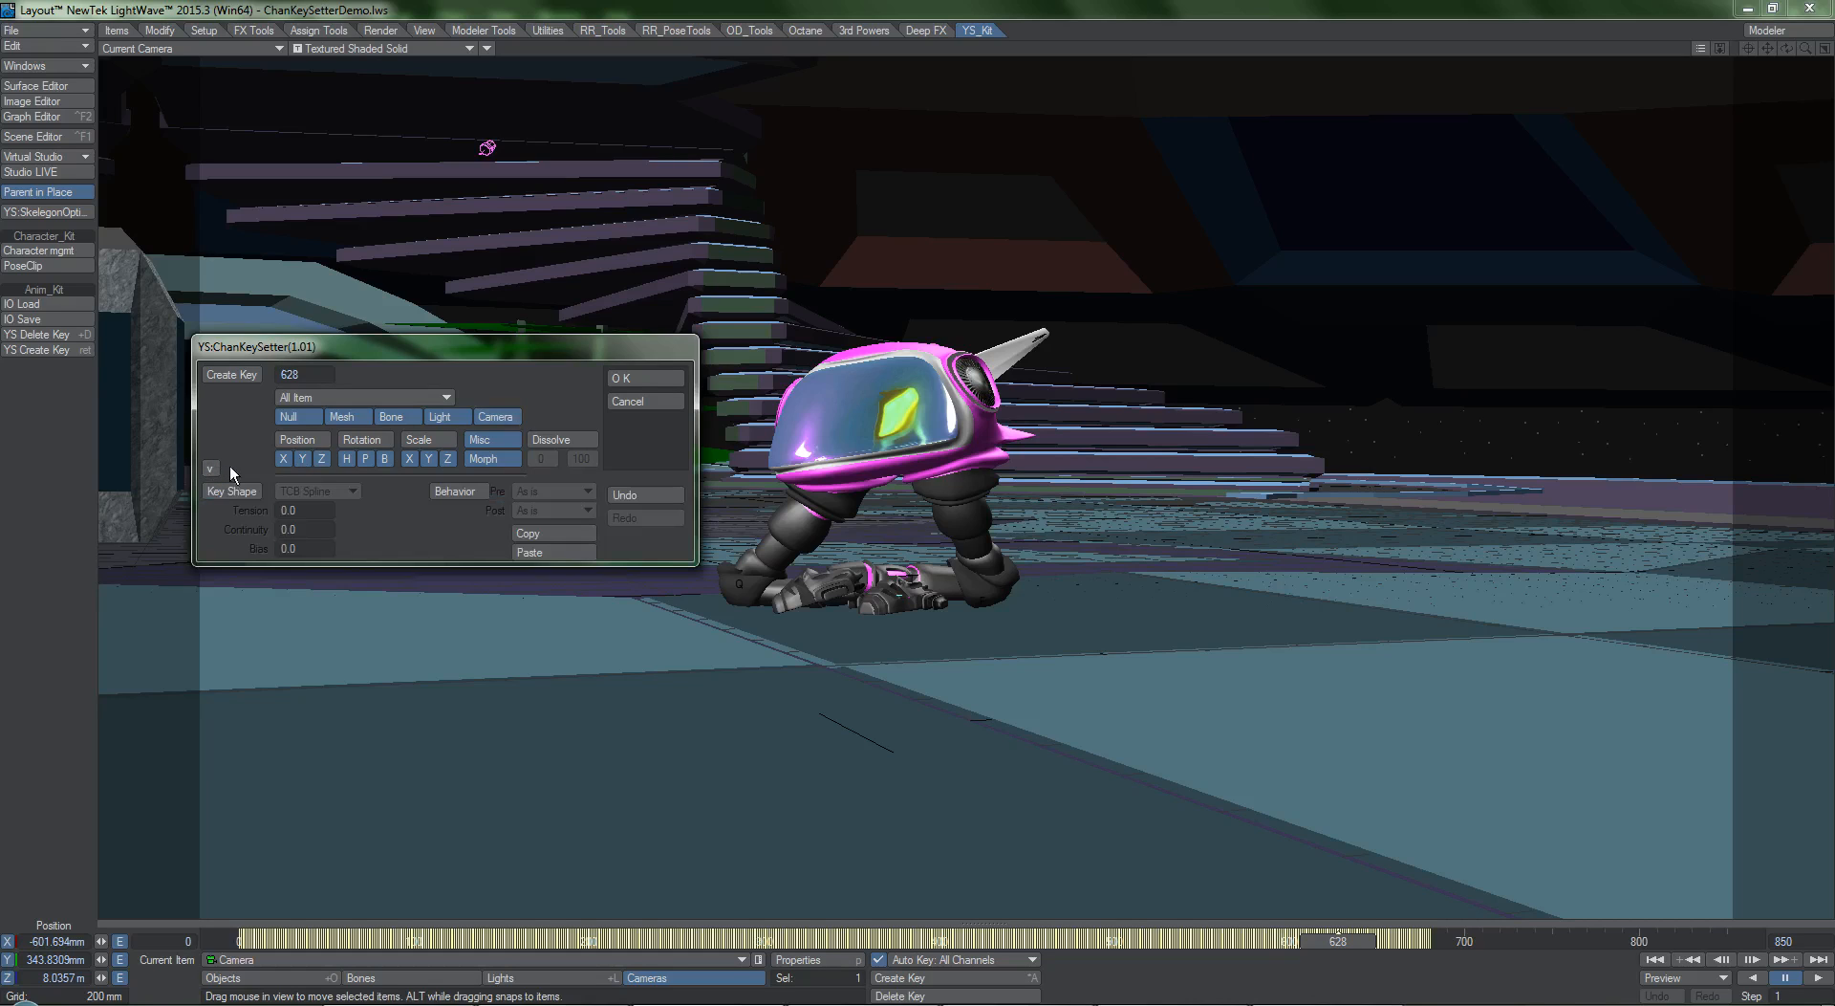
click(231, 492)
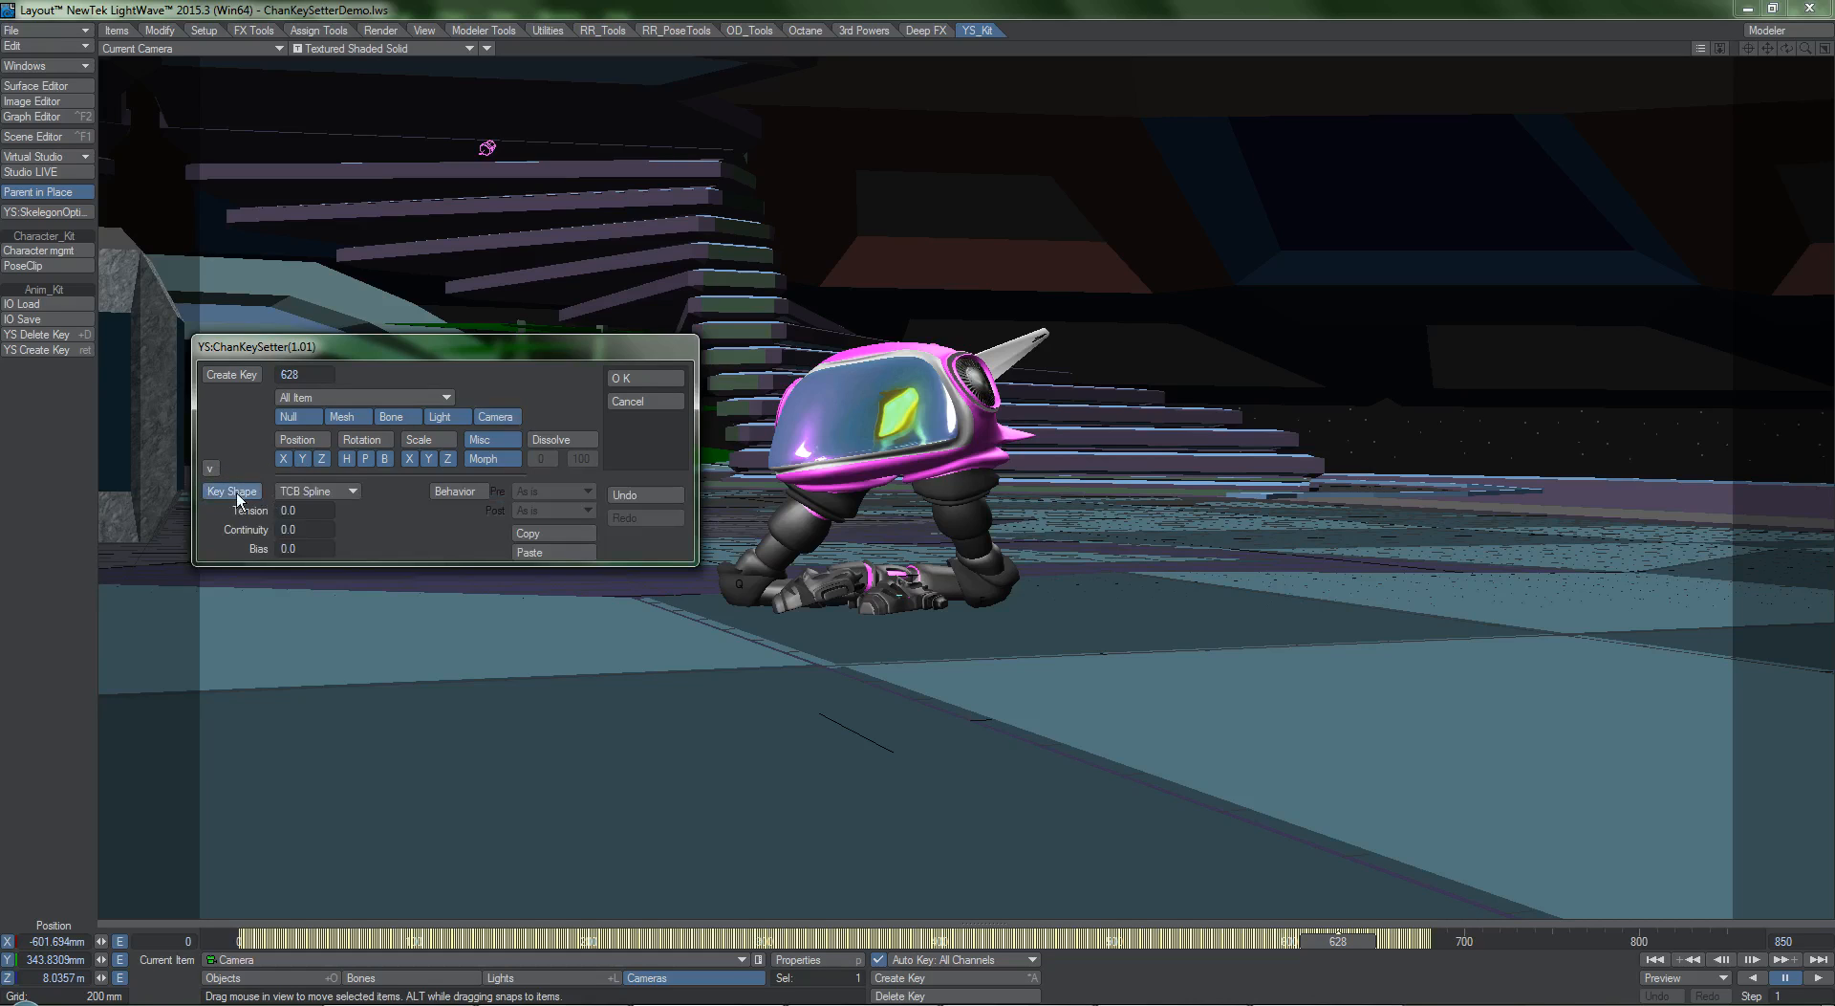
click(231, 492)
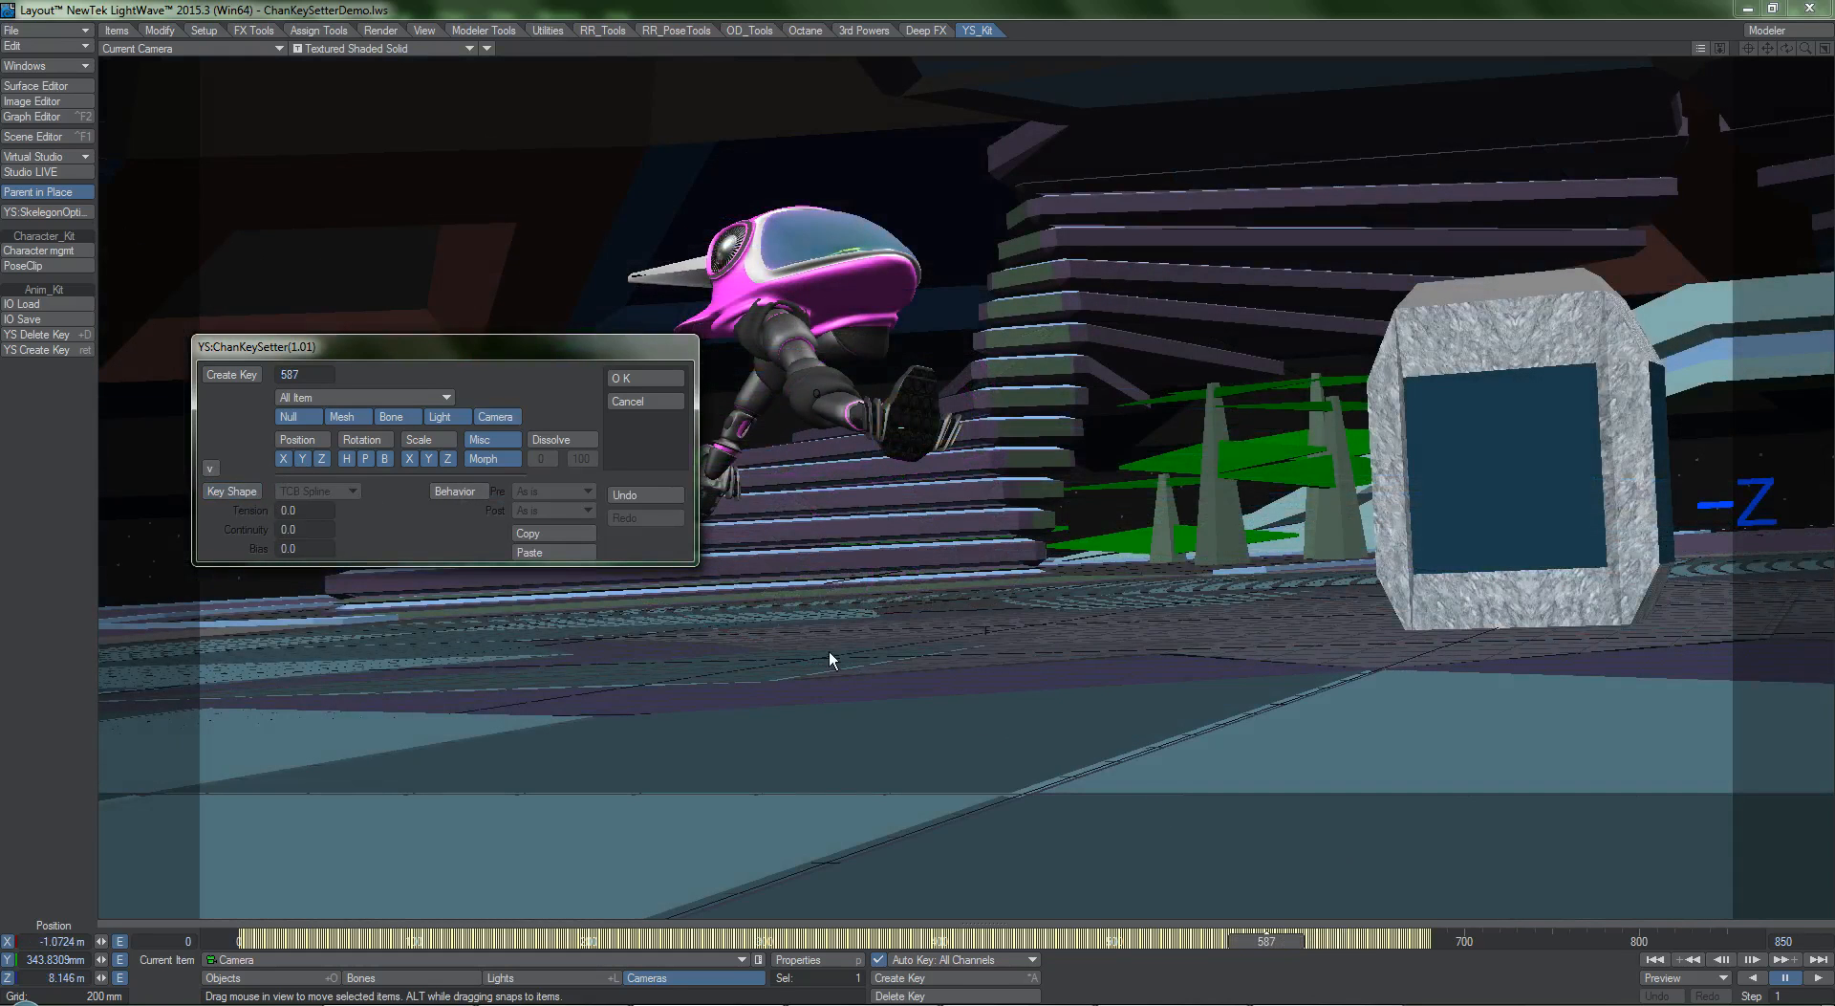
mouse_move(550, 533)
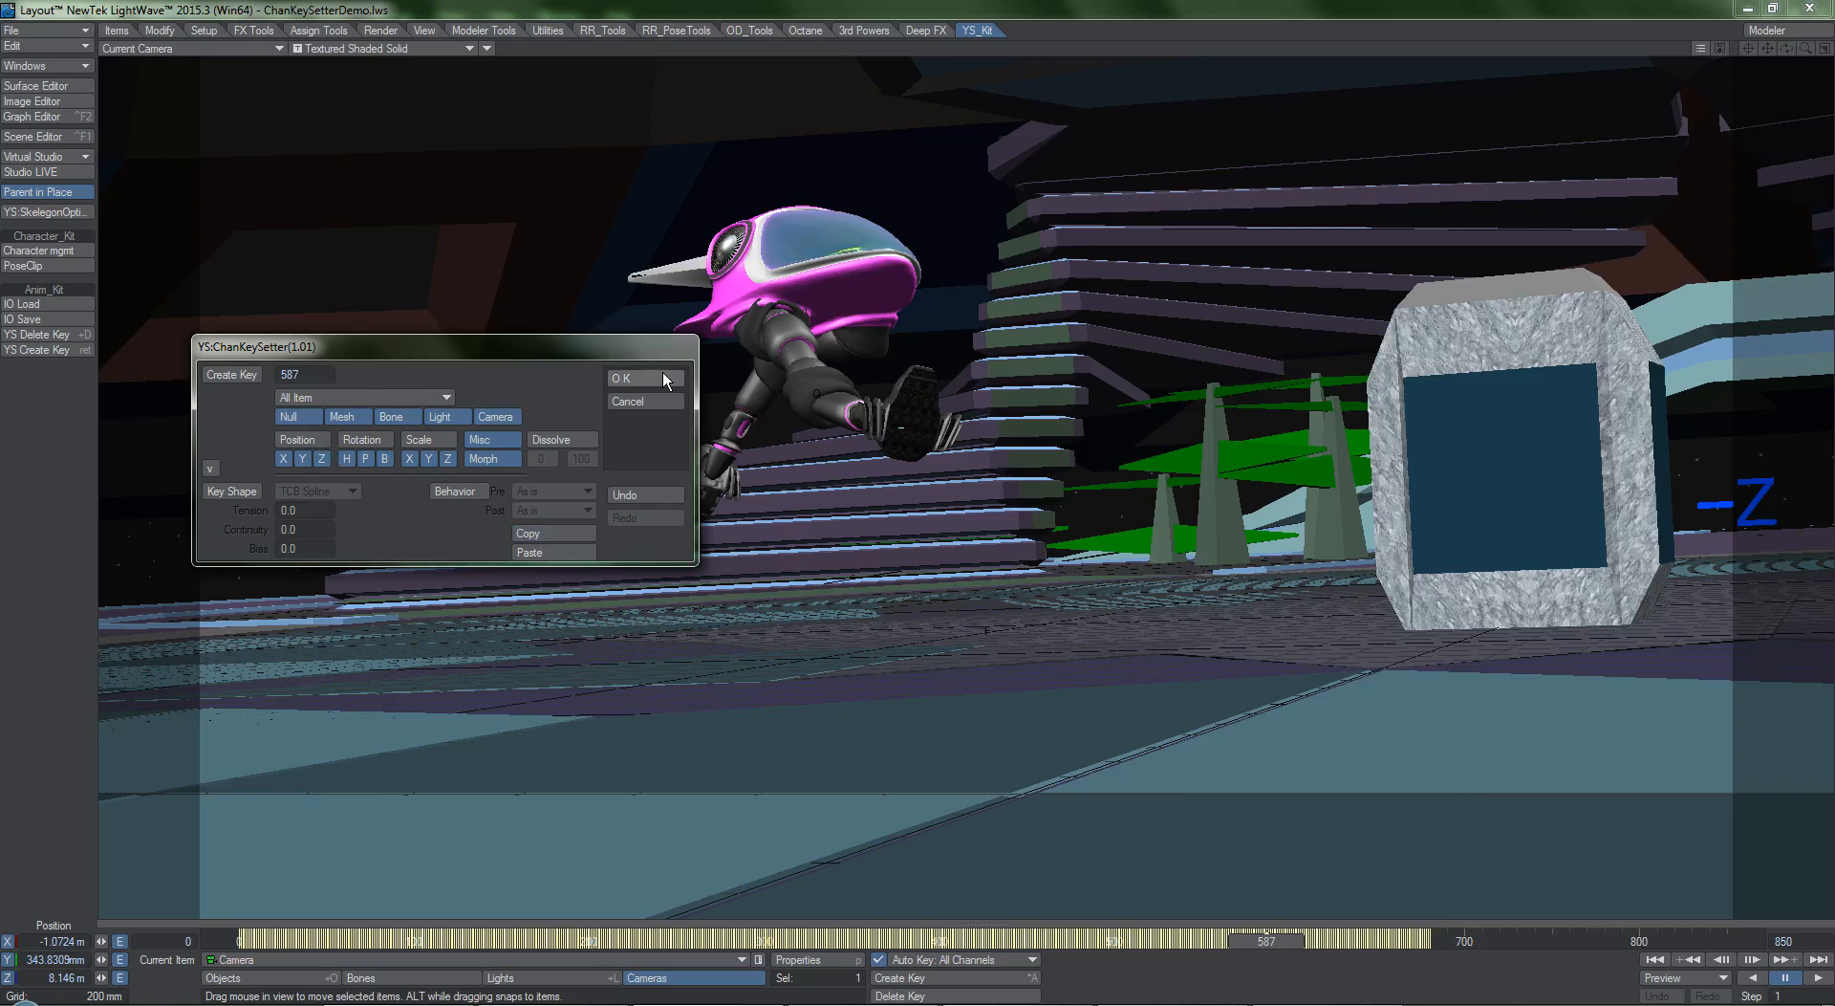
click(623, 377)
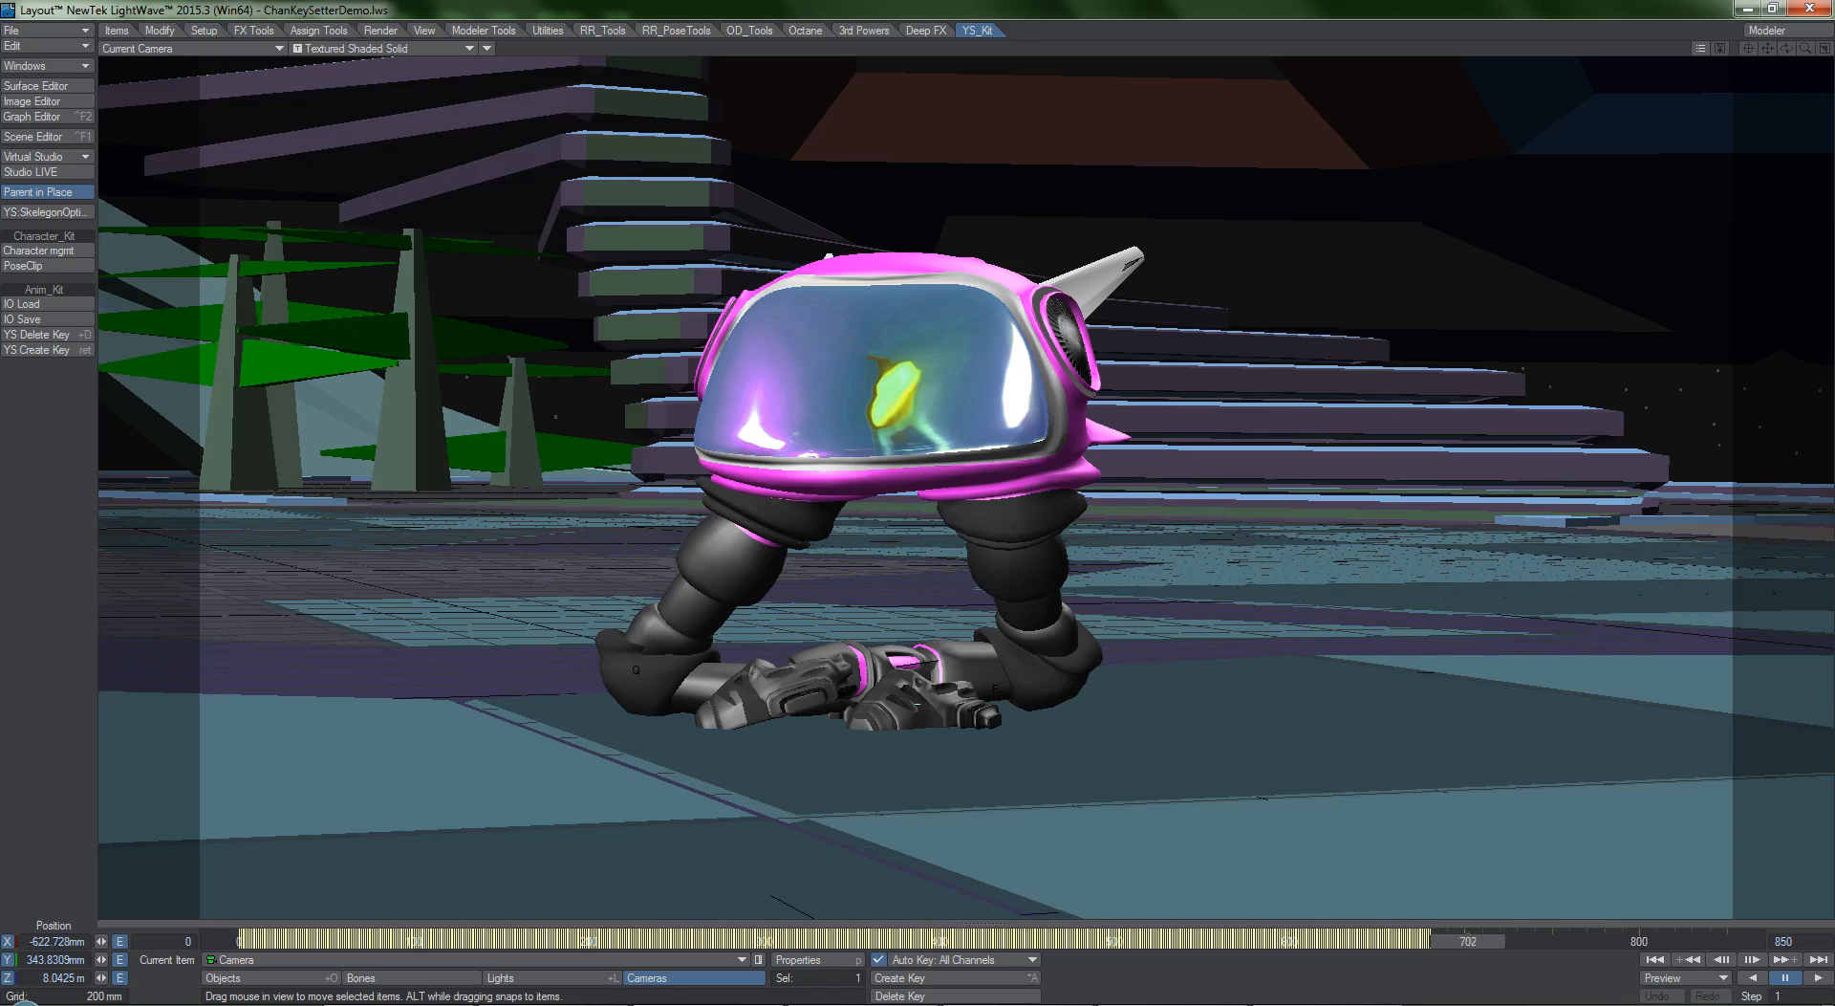
click(34, 347)
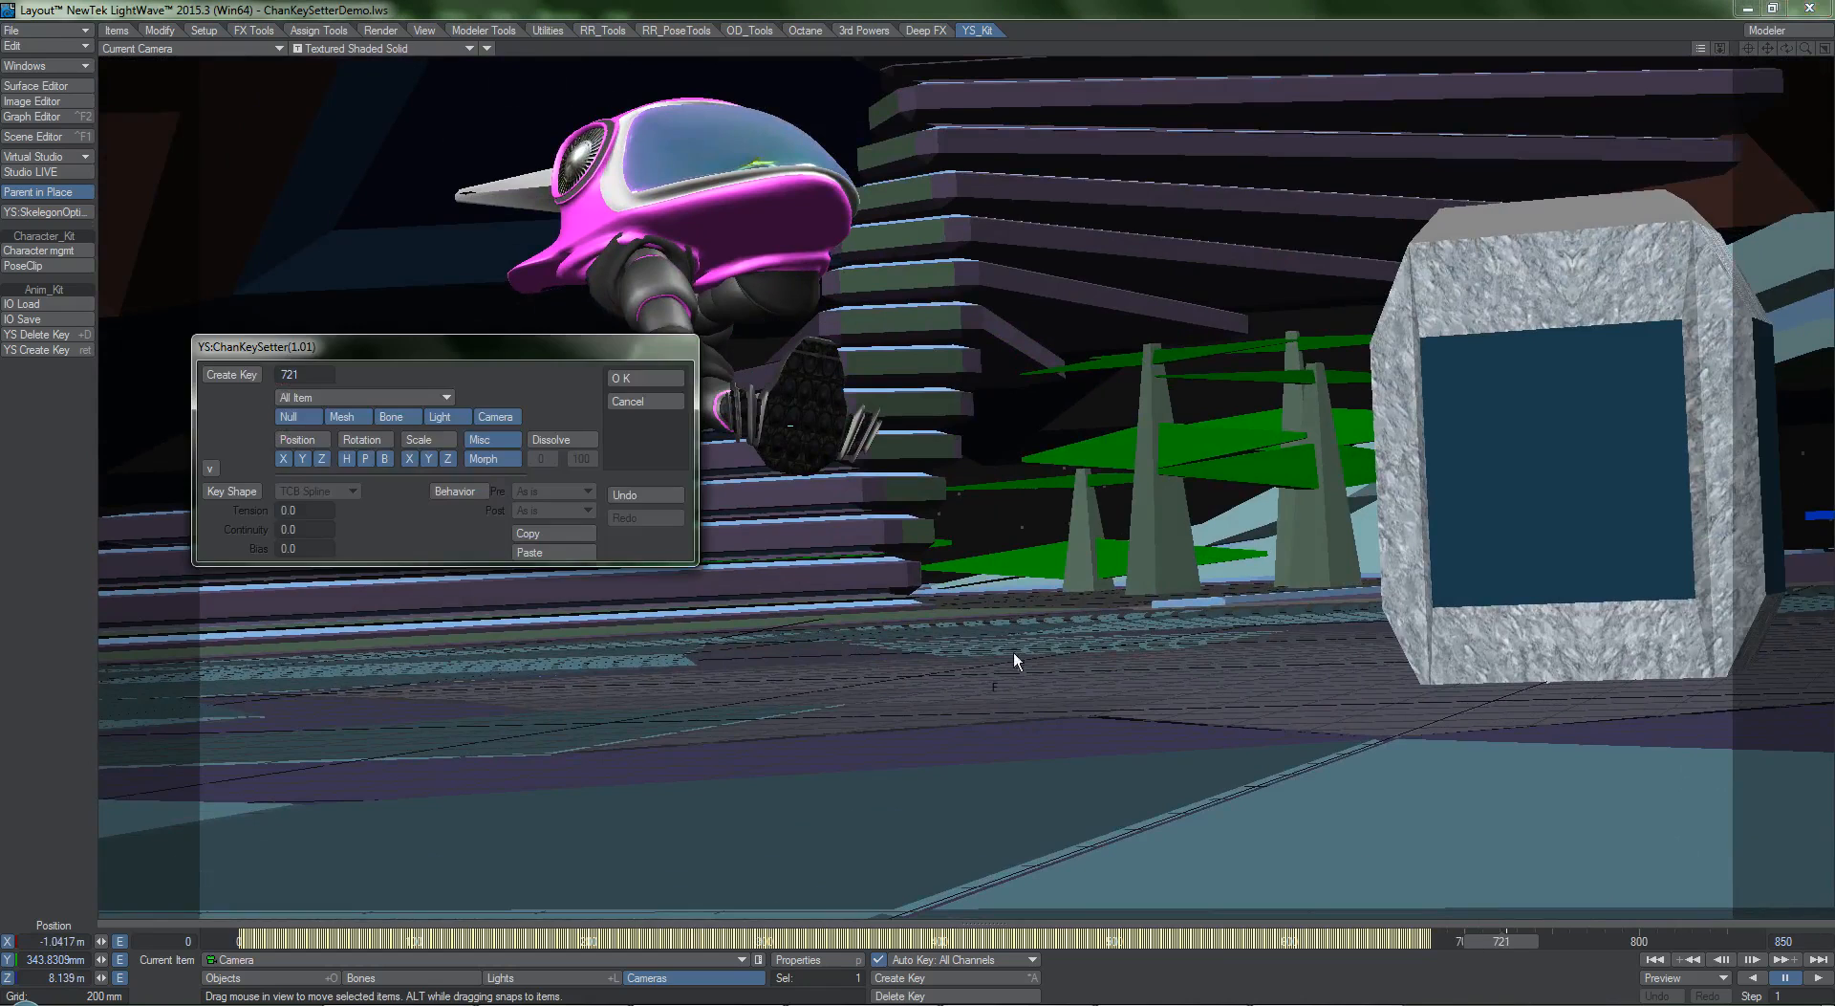
Move the ChanKeySetter panel lower and undo the key just created.
drag(445, 346, 464, 537)
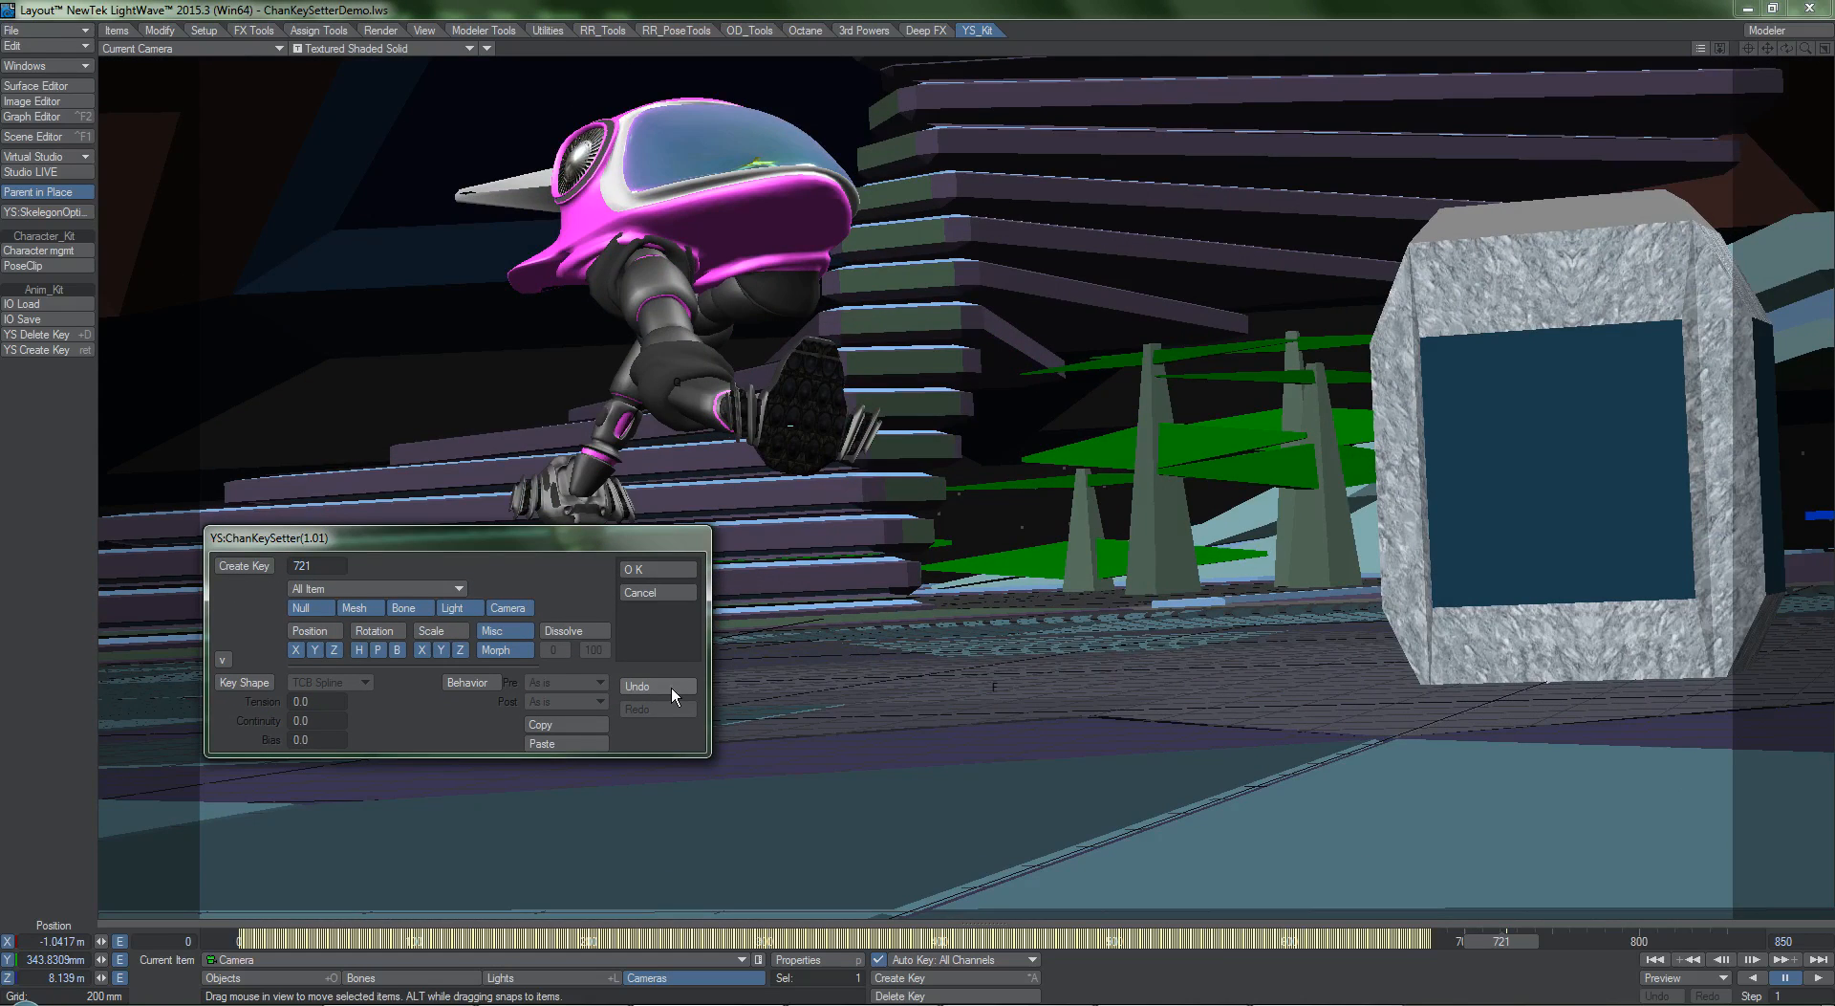
click(637, 687)
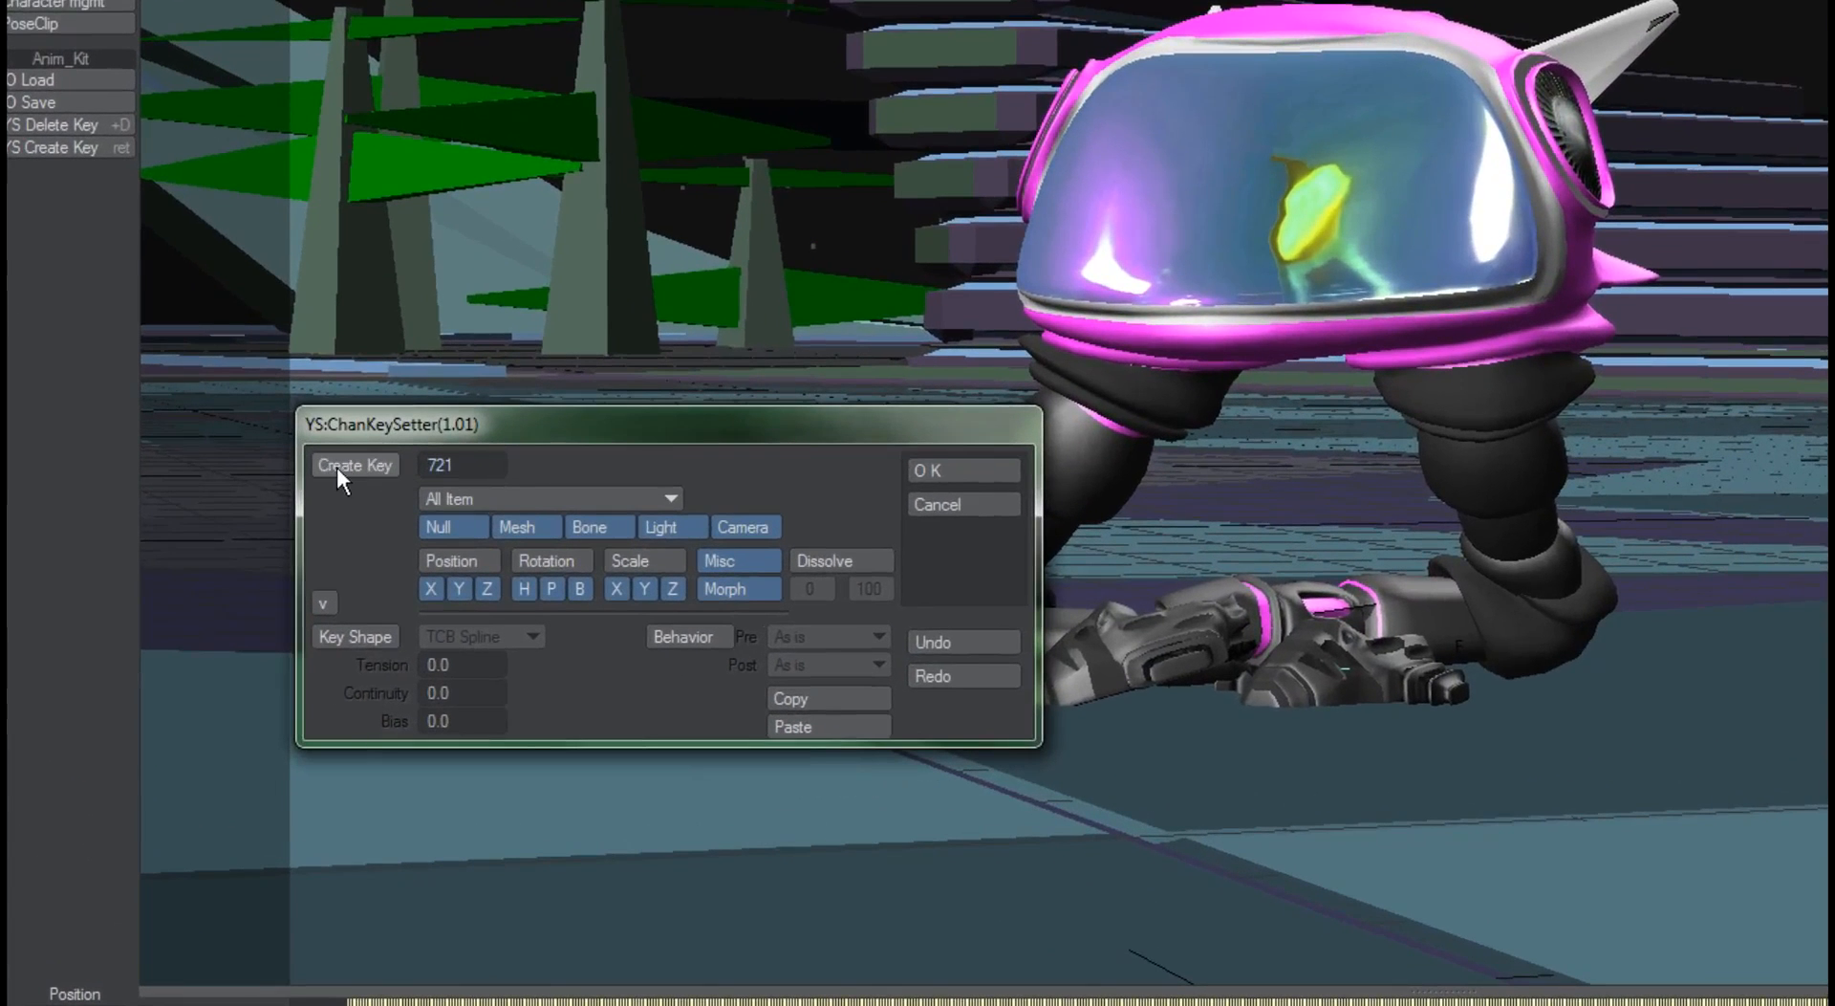
Cycle the mode through Copy to Move and enter range values 800 and 300.
click(353, 464)
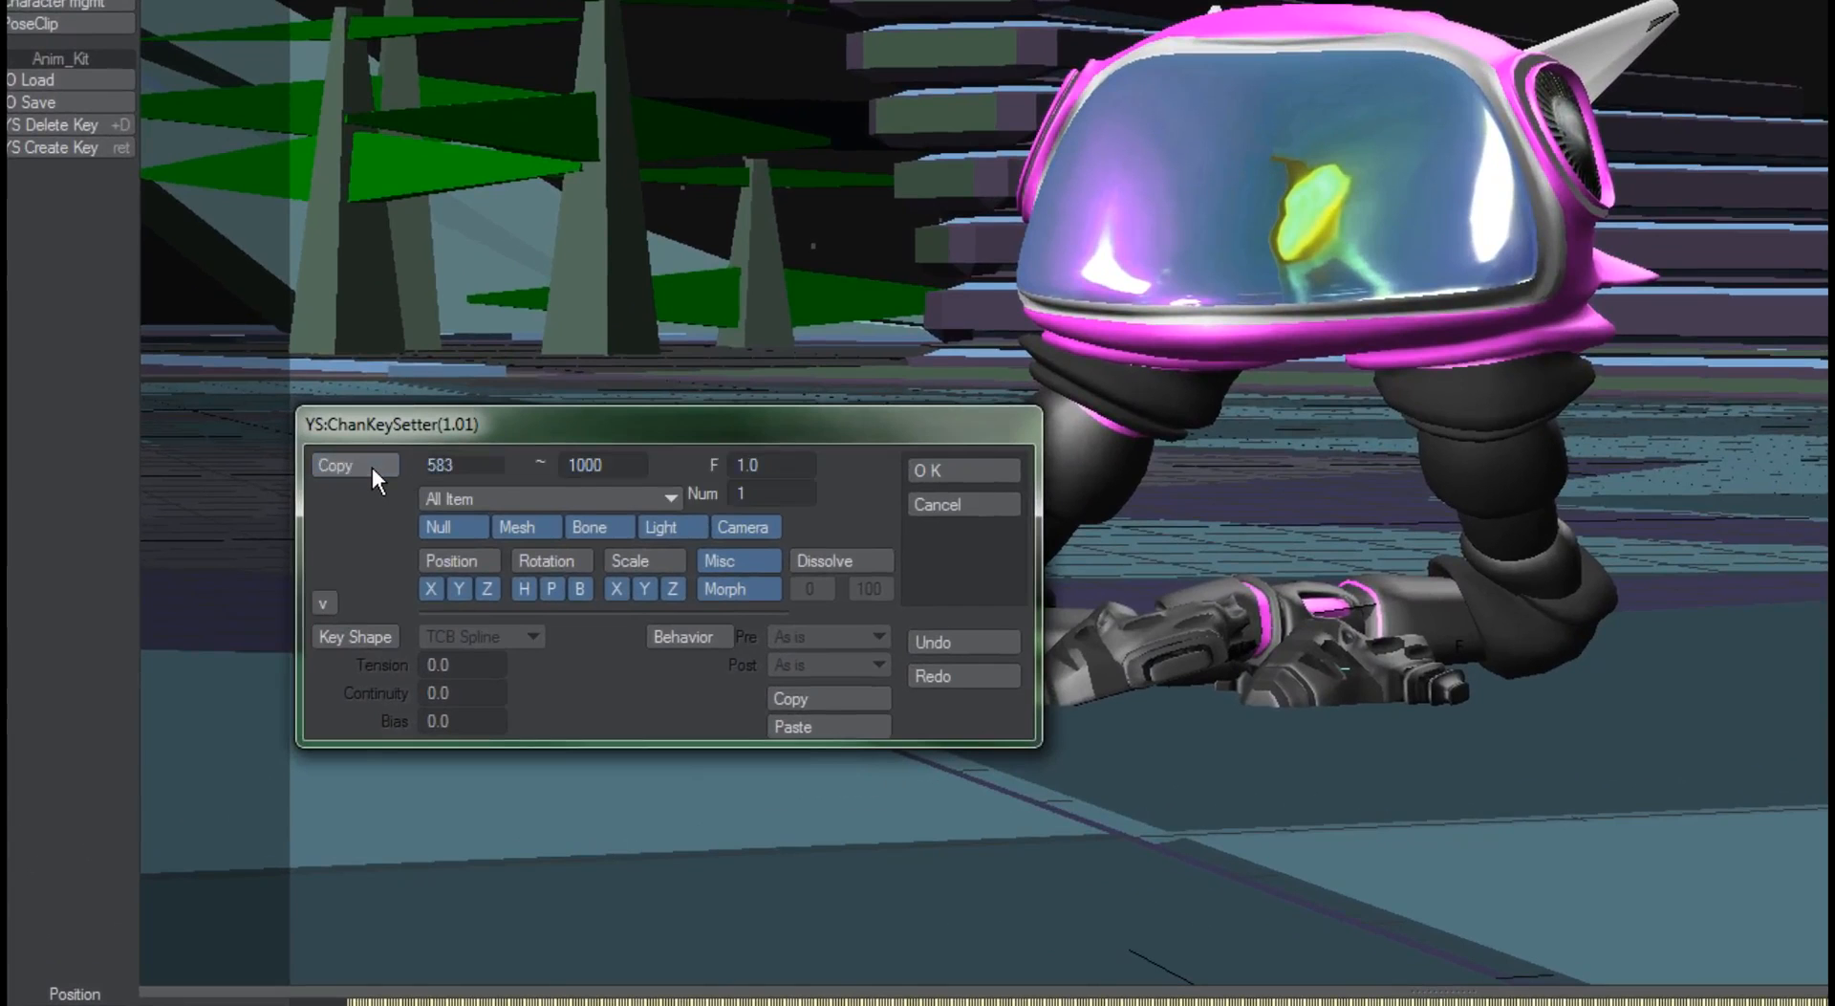
click(334, 465)
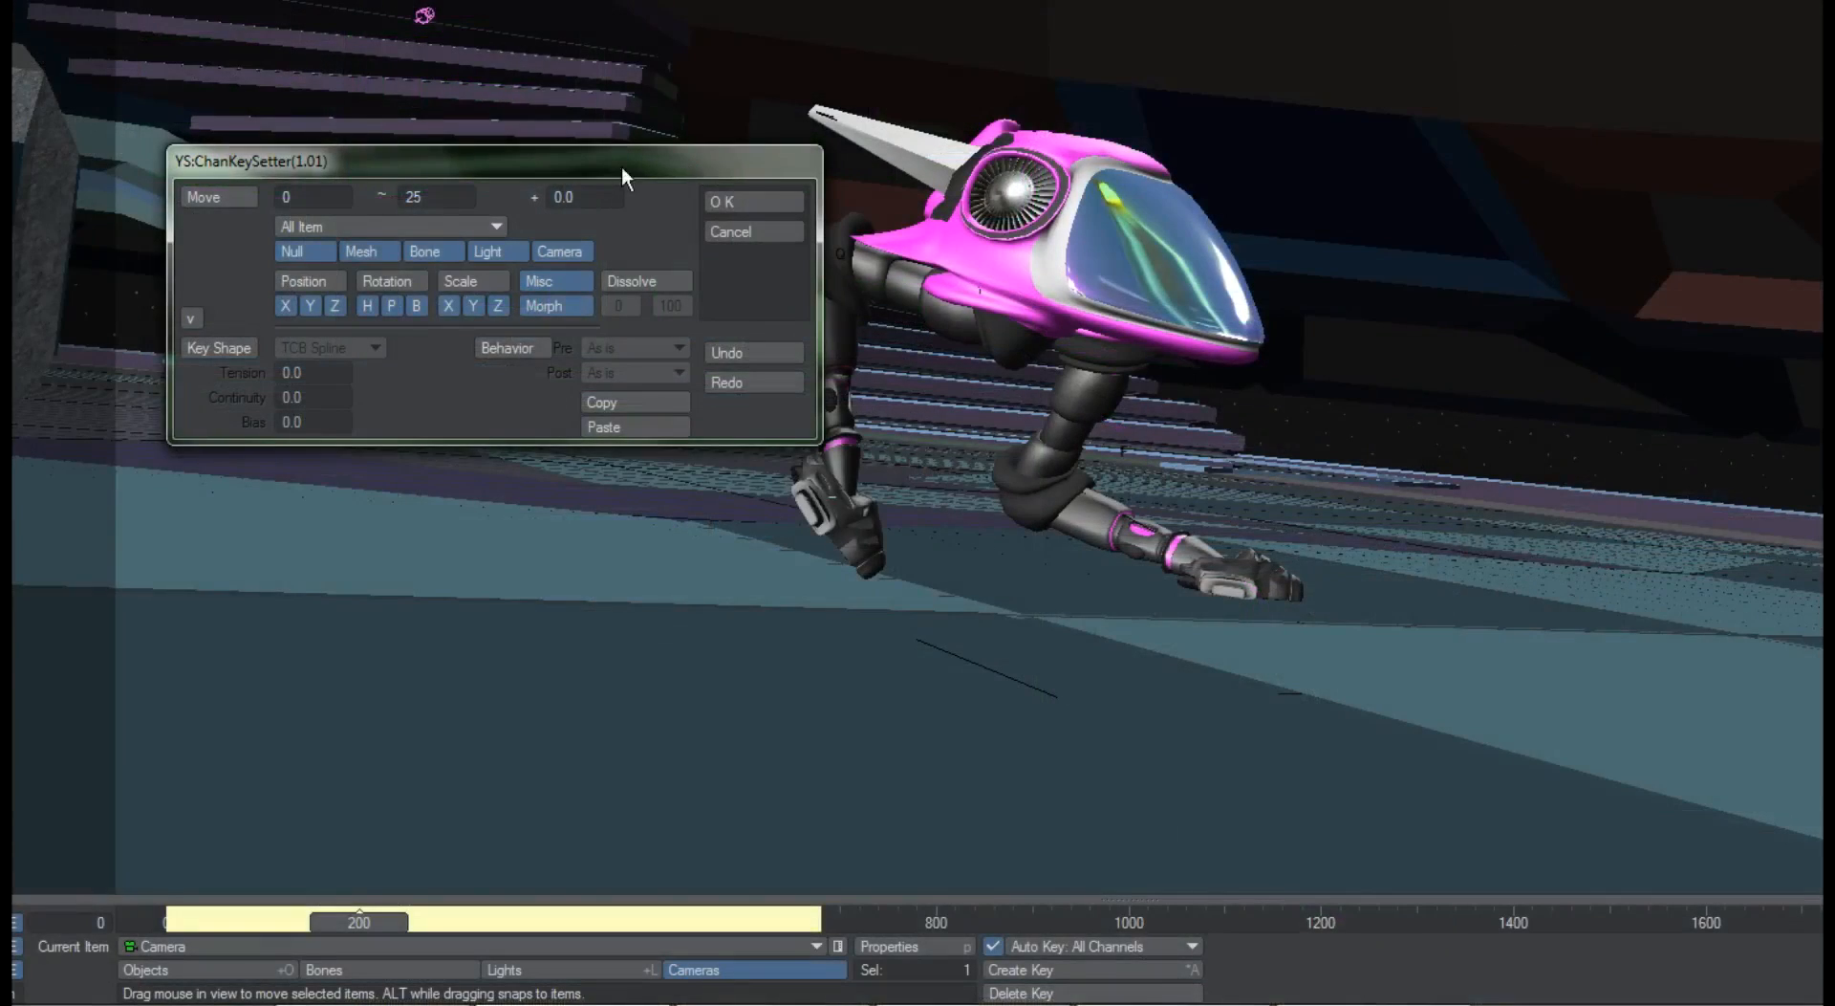
click(312, 197)
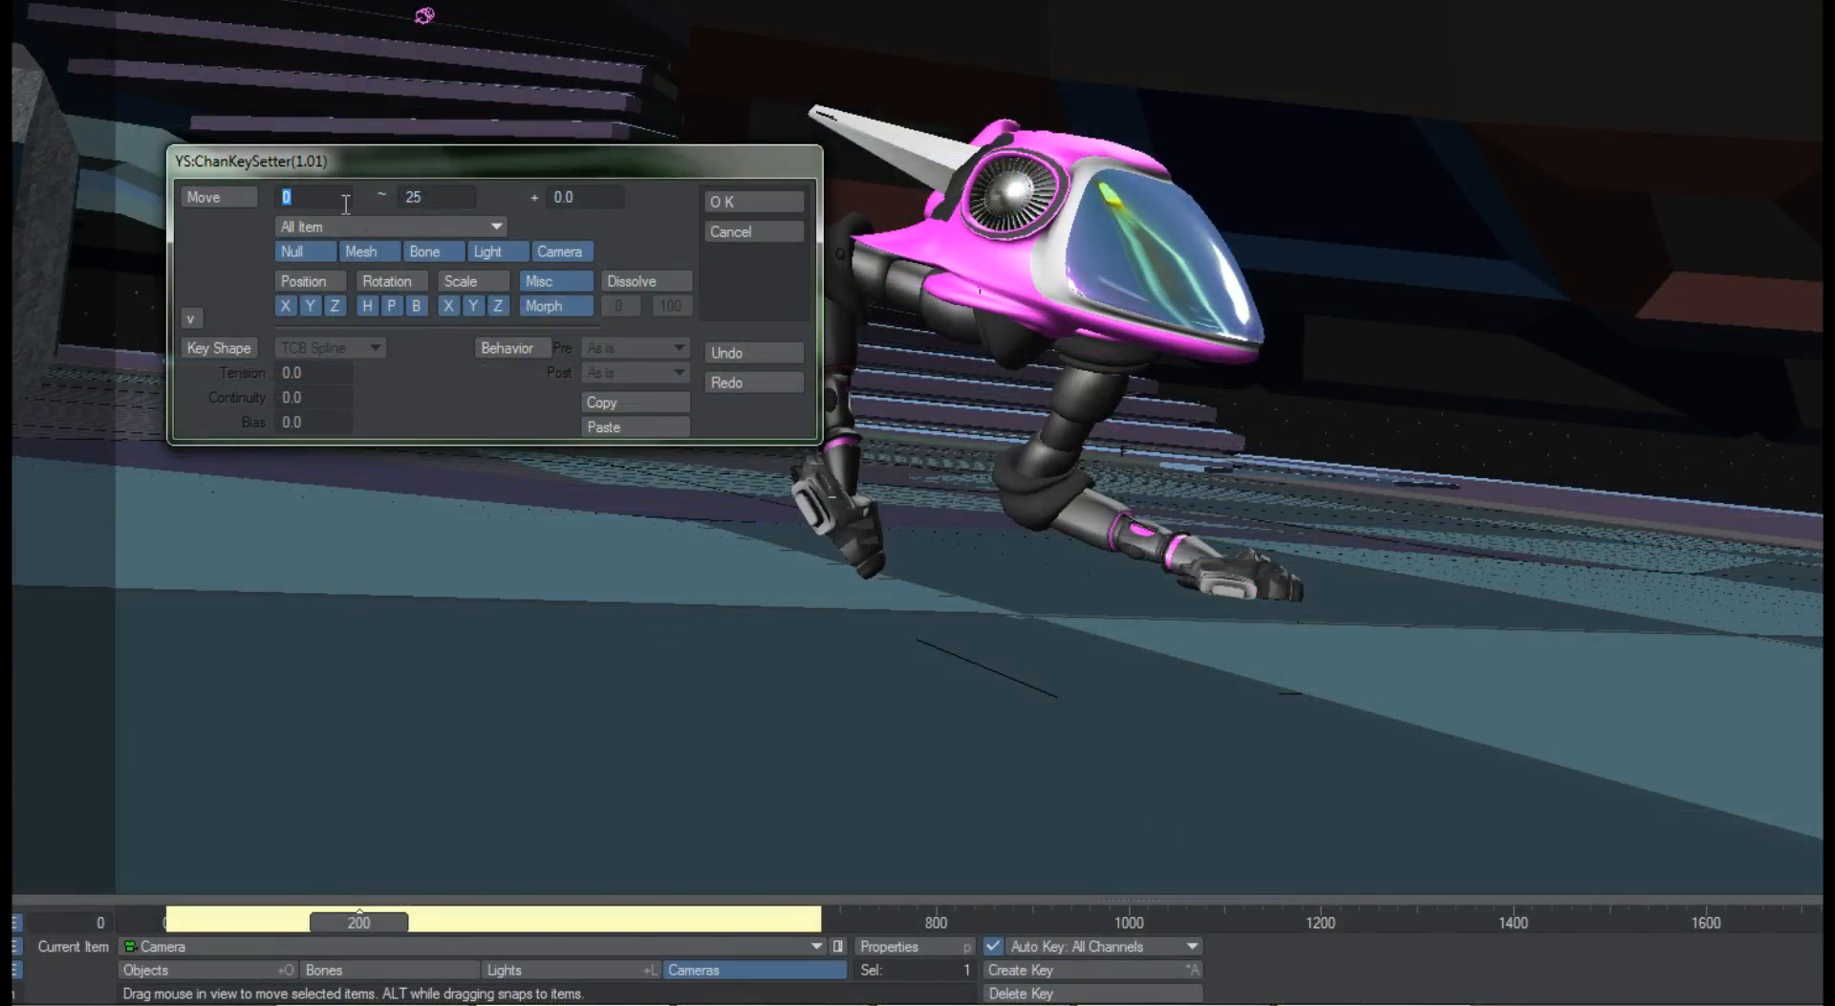
text(800)
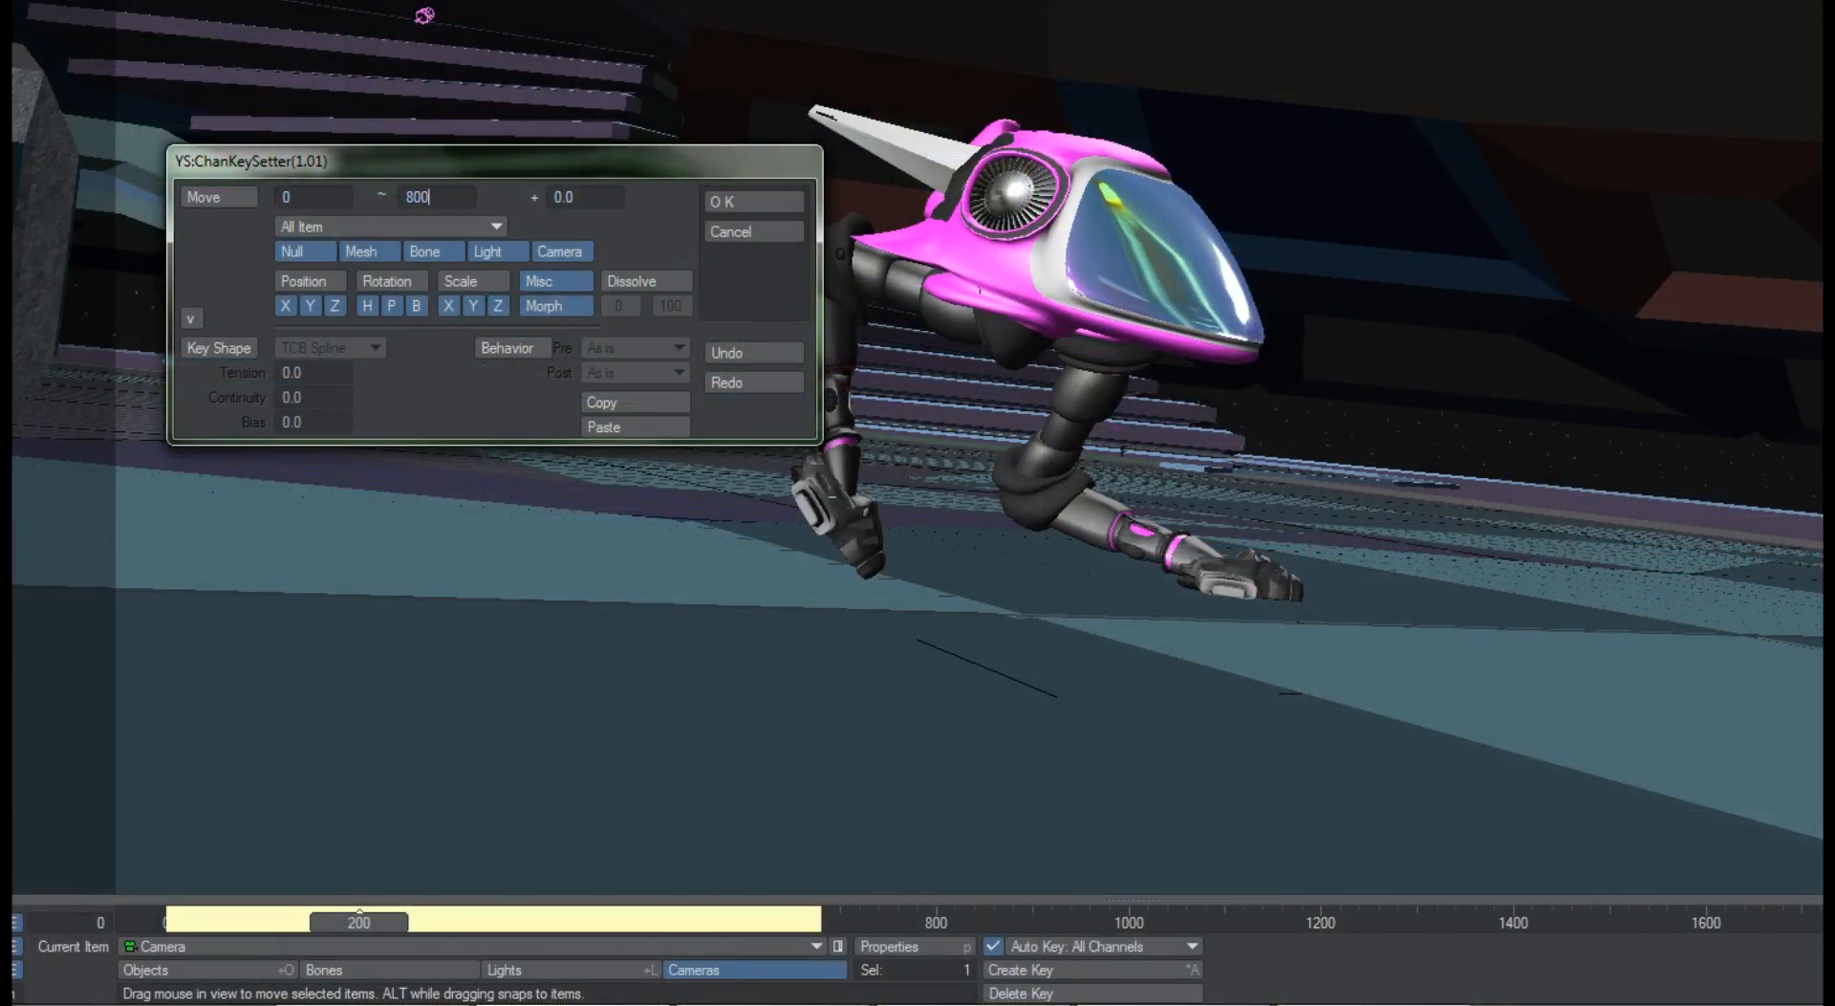
text(300)
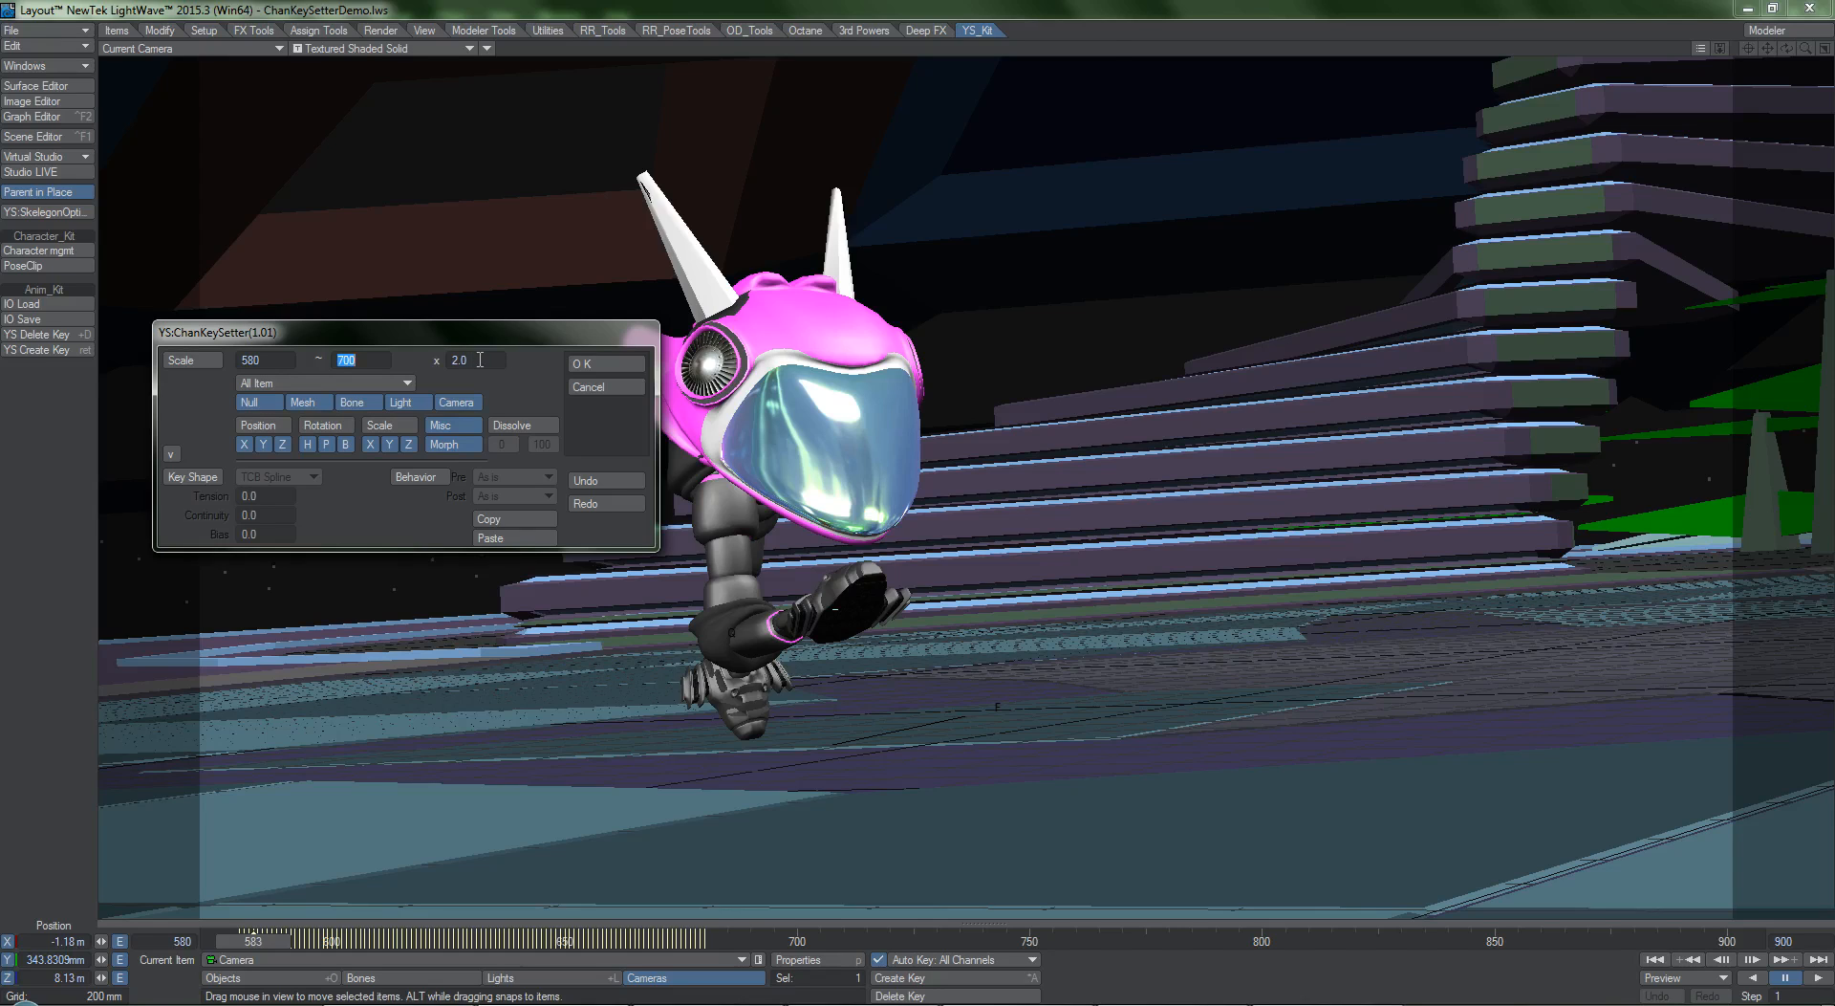
Enter a new scale factor for keys 580–700 and apply the scaling.
click(459, 360)
text(6)
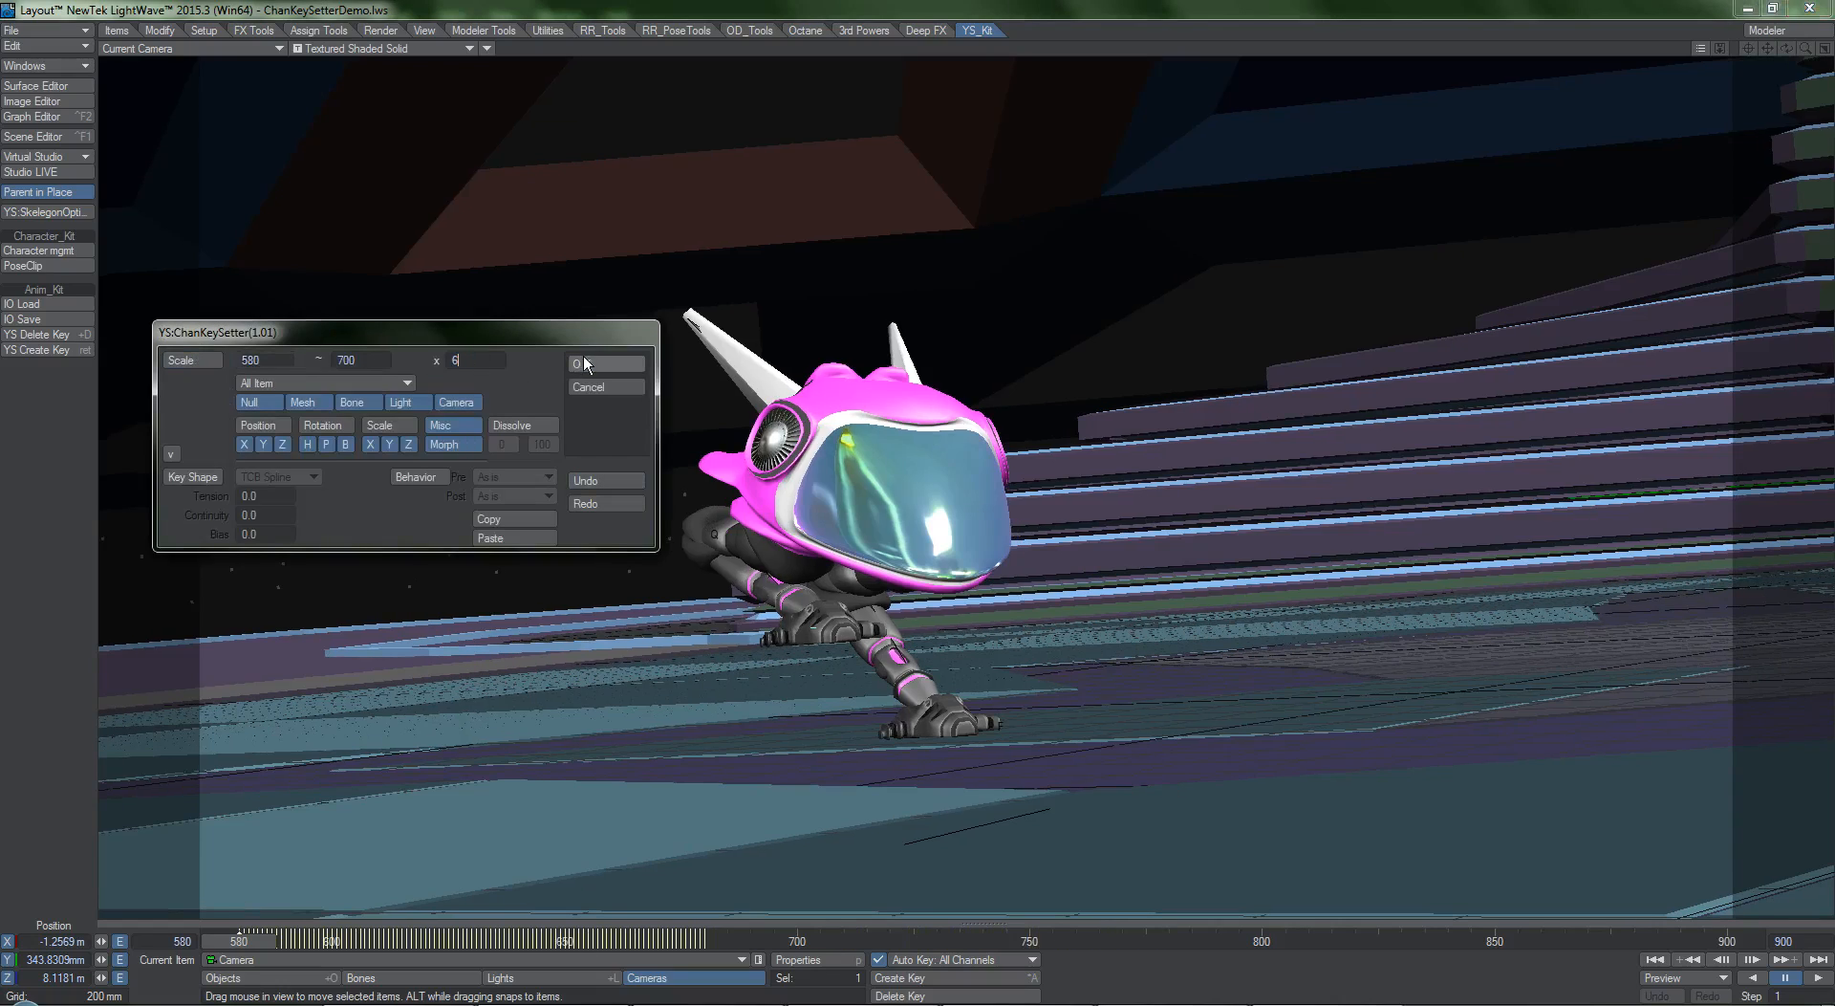
click(589, 361)
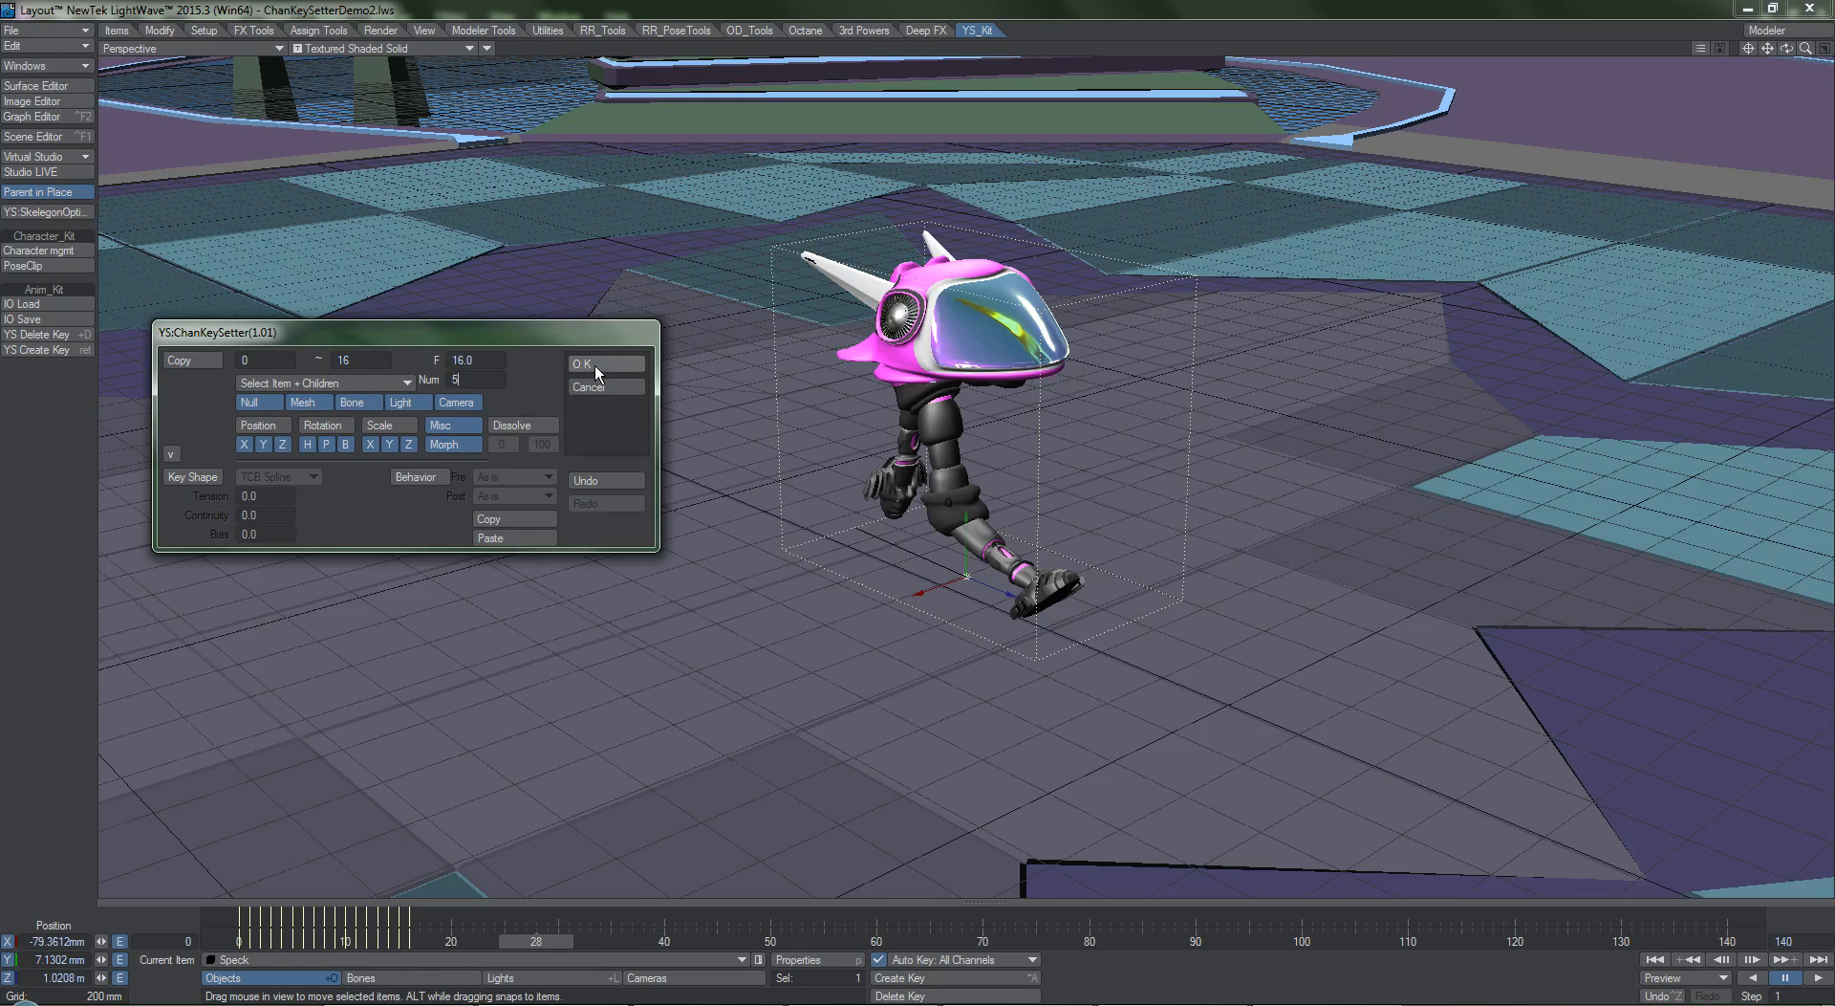
Apply Copy mode to repeat keys 0–16 five times at a 16-frame offset for item and children.
click(585, 364)
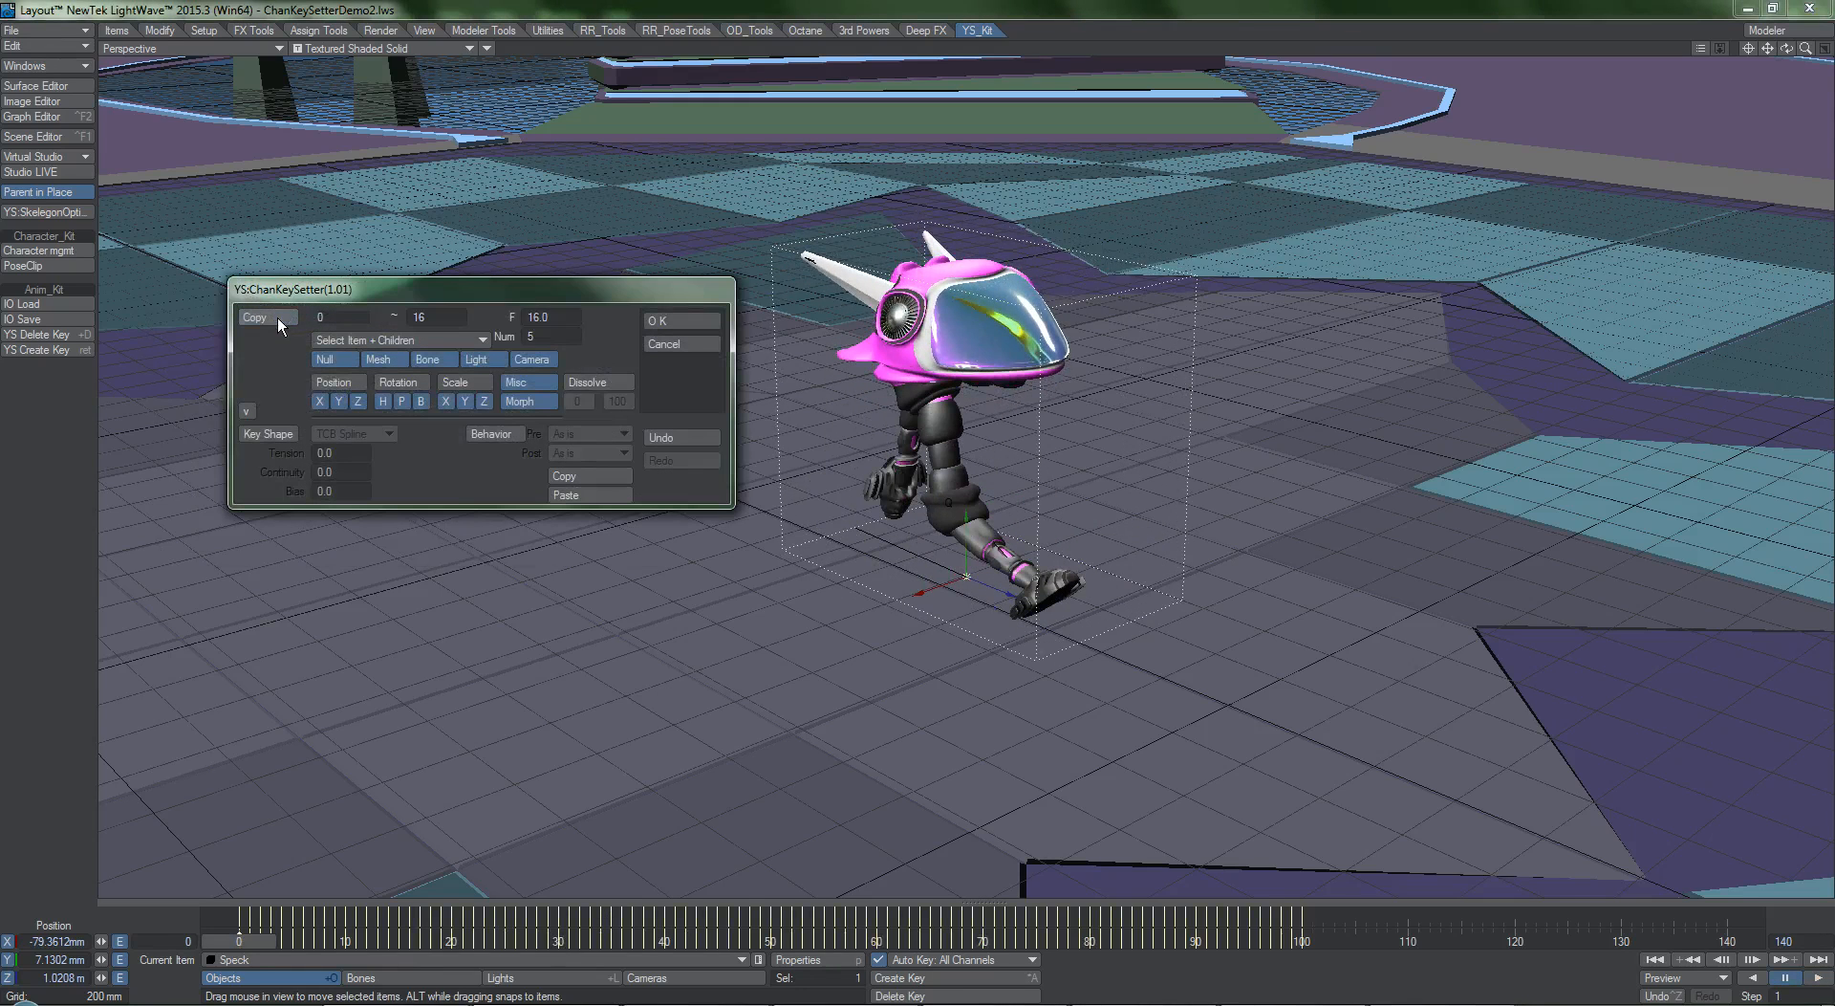
Cycle the mode through Bake to Delete Range for frames 0–16 on item and children.
click(255, 315)
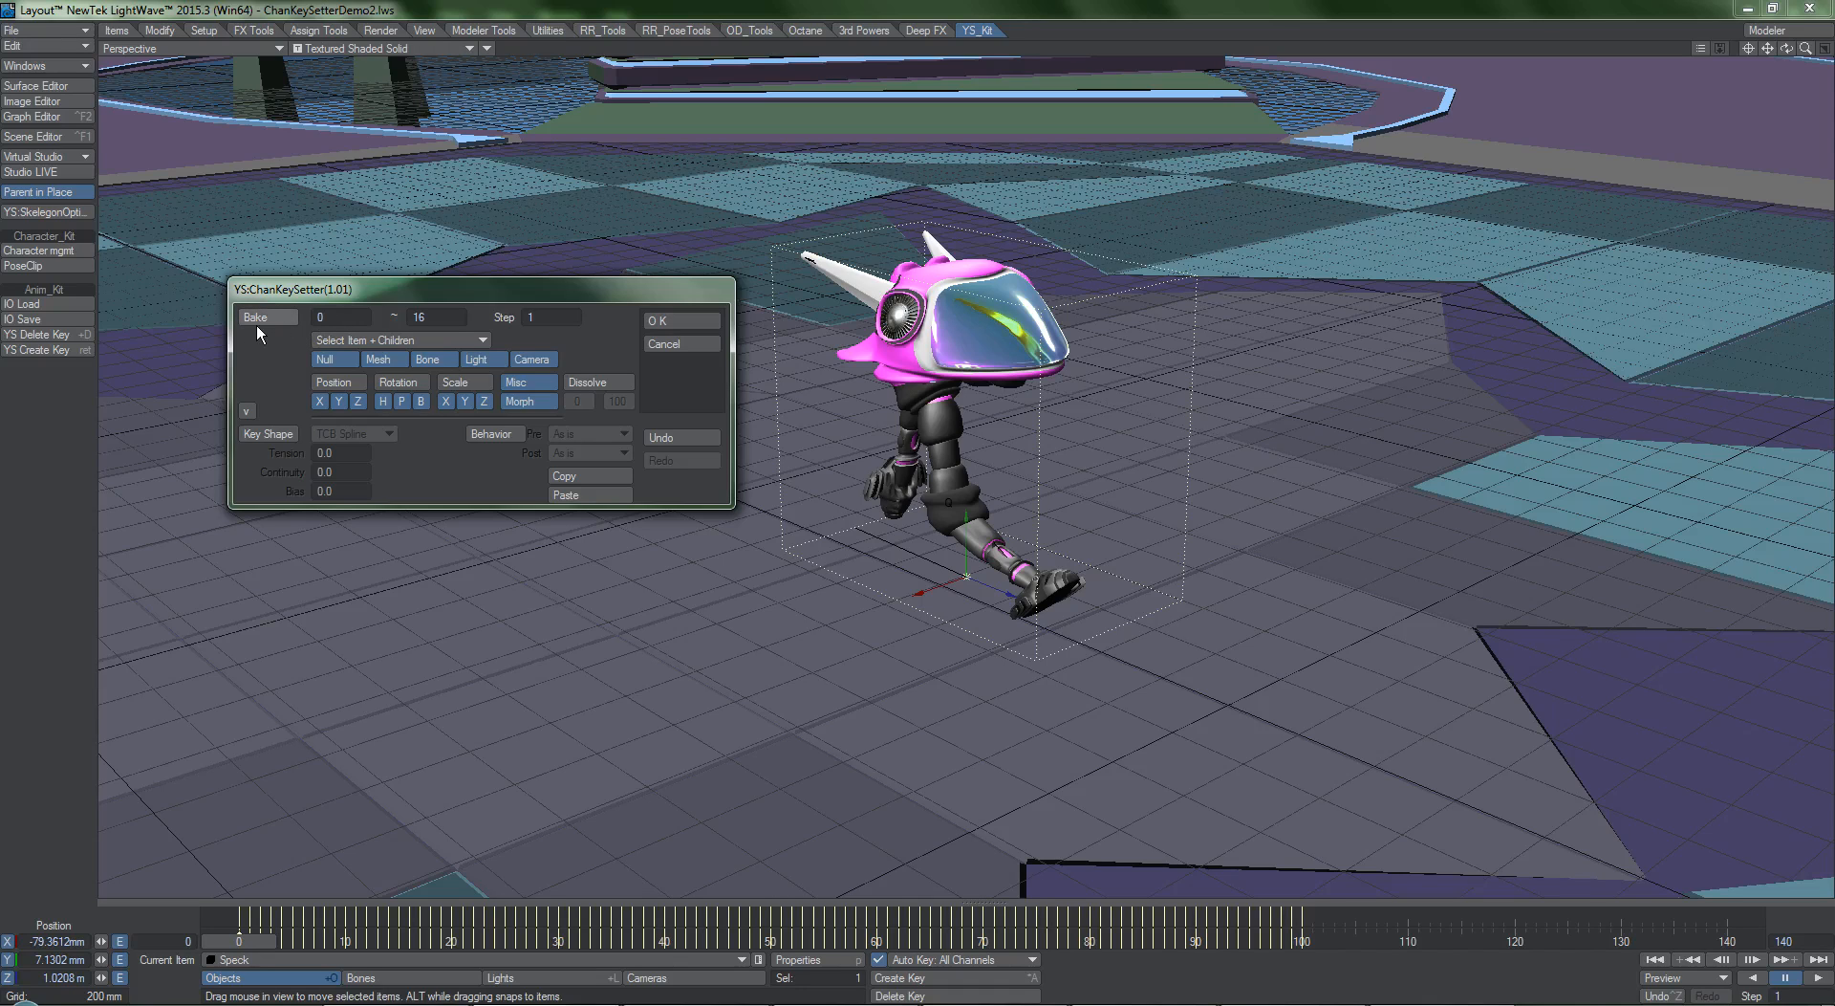
mouse_move(281, 327)
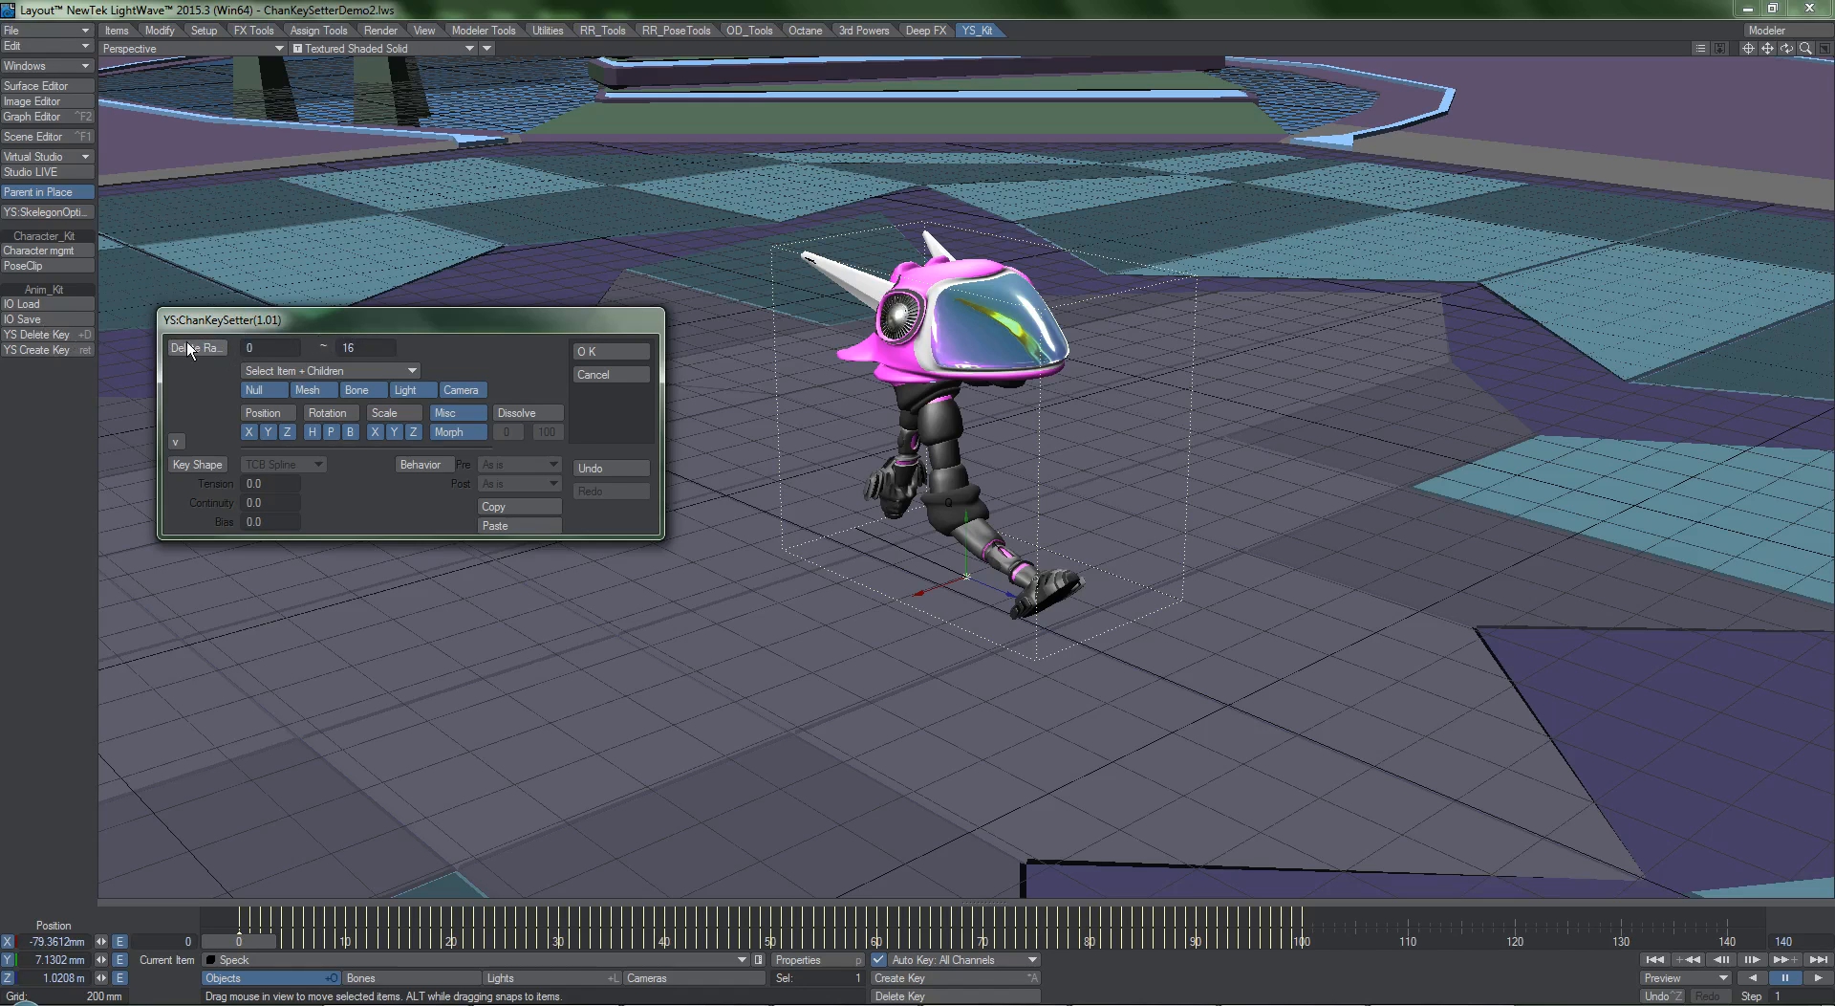
click(195, 347)
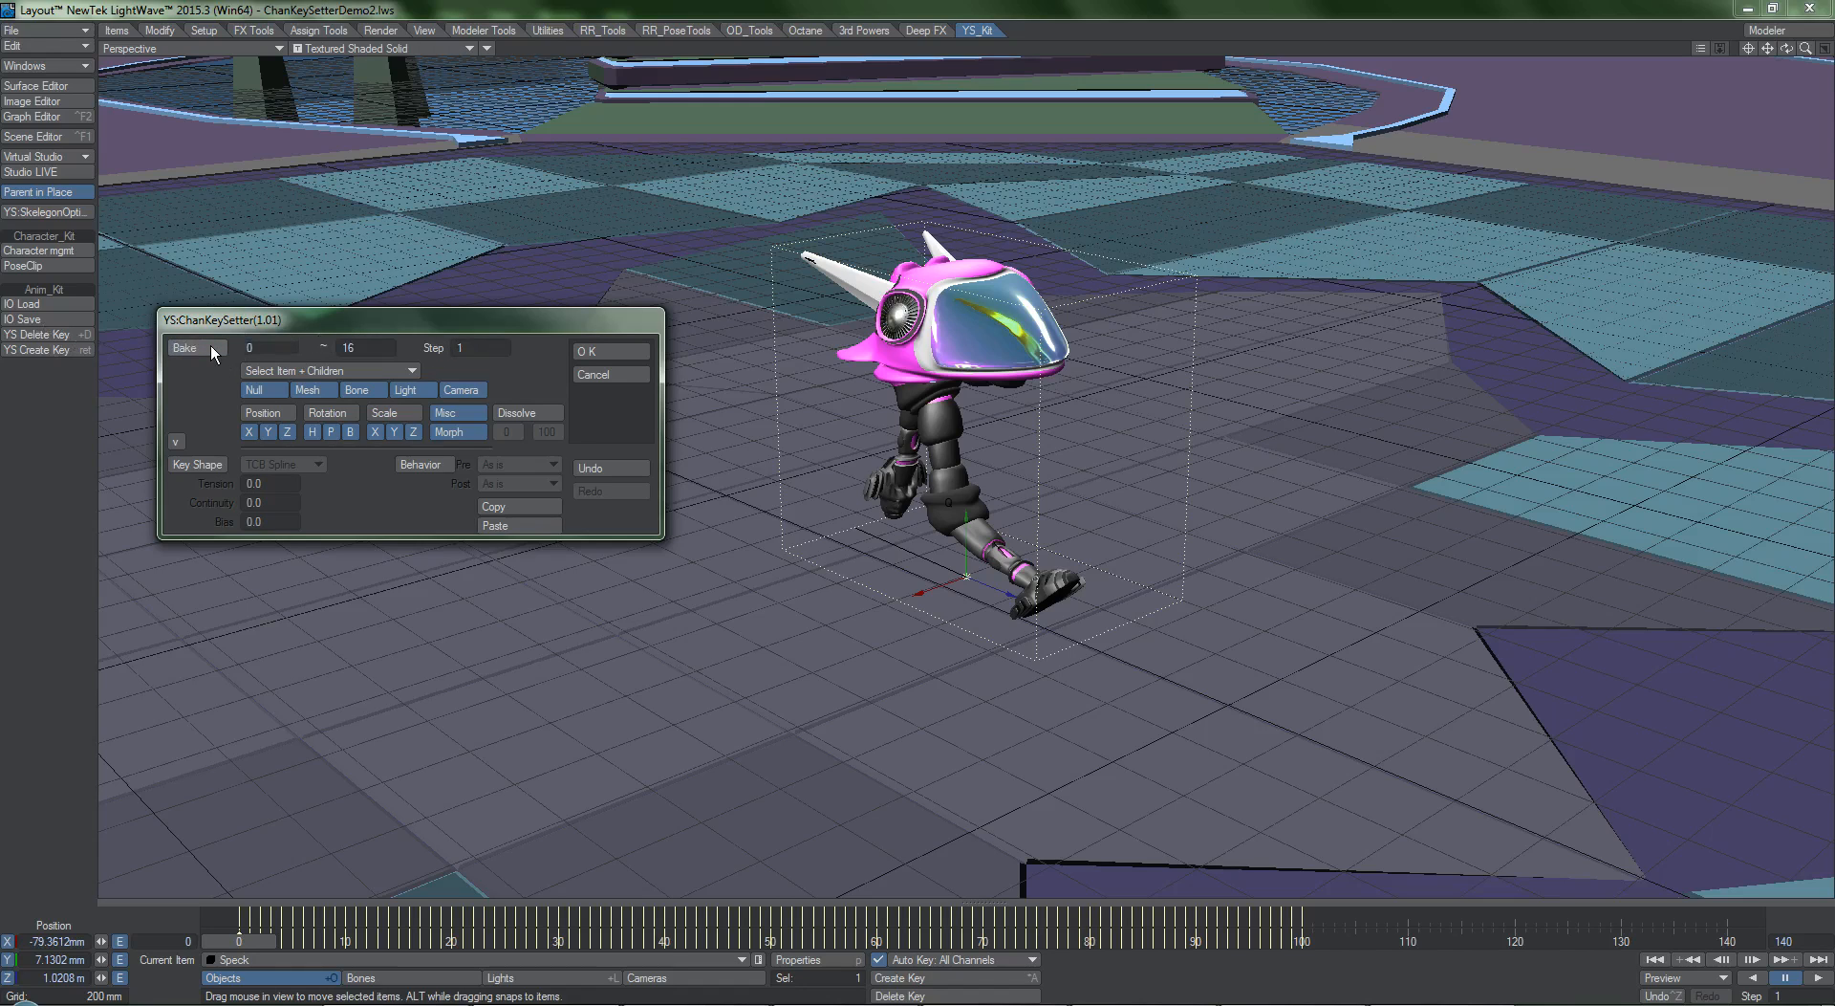
click(195, 348)
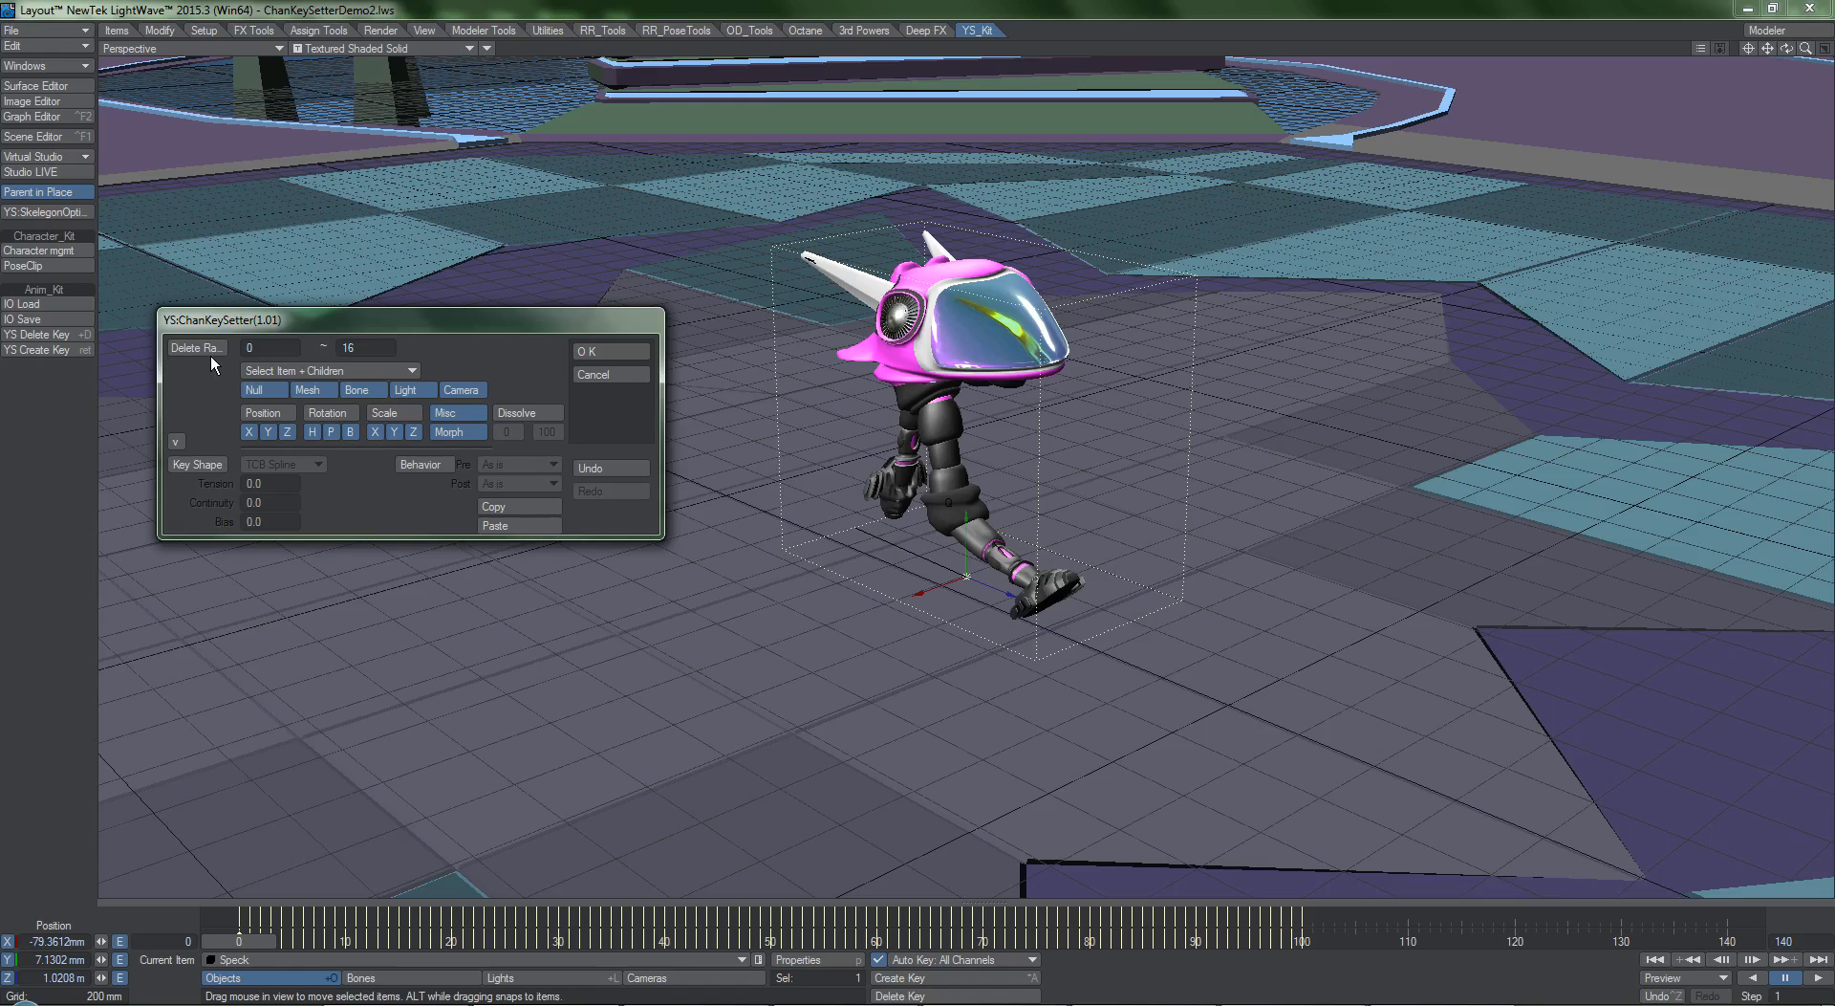